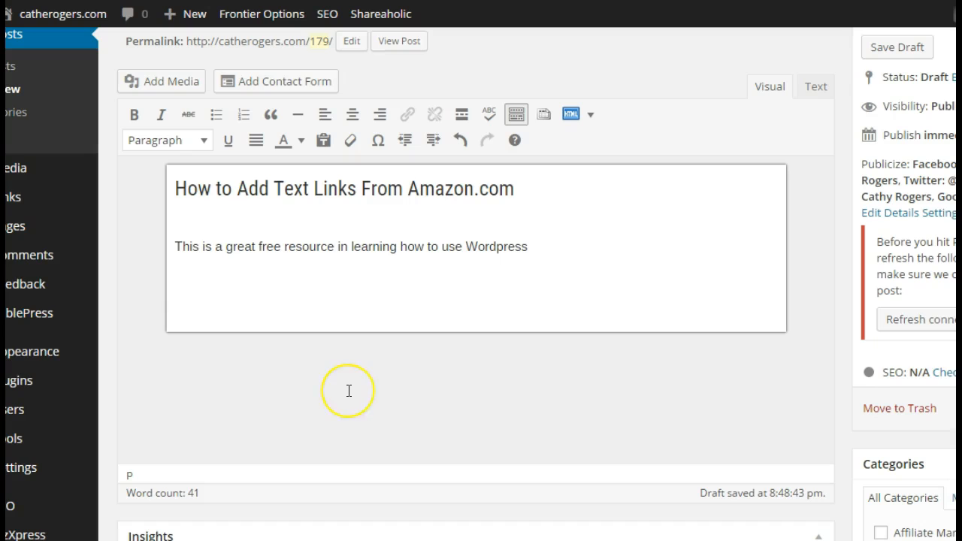
pyautogui.moveTo(359, 350)
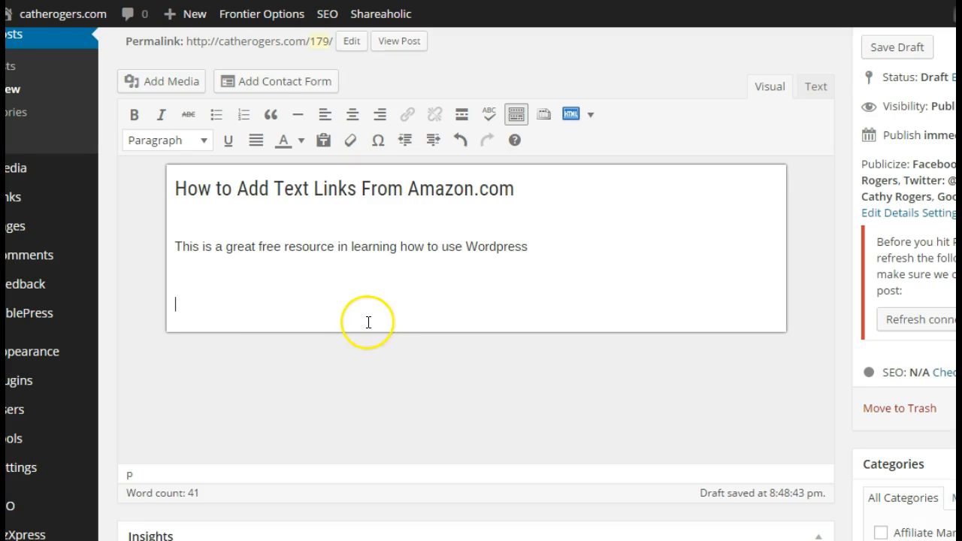
pyautogui.moveTo(387, 309)
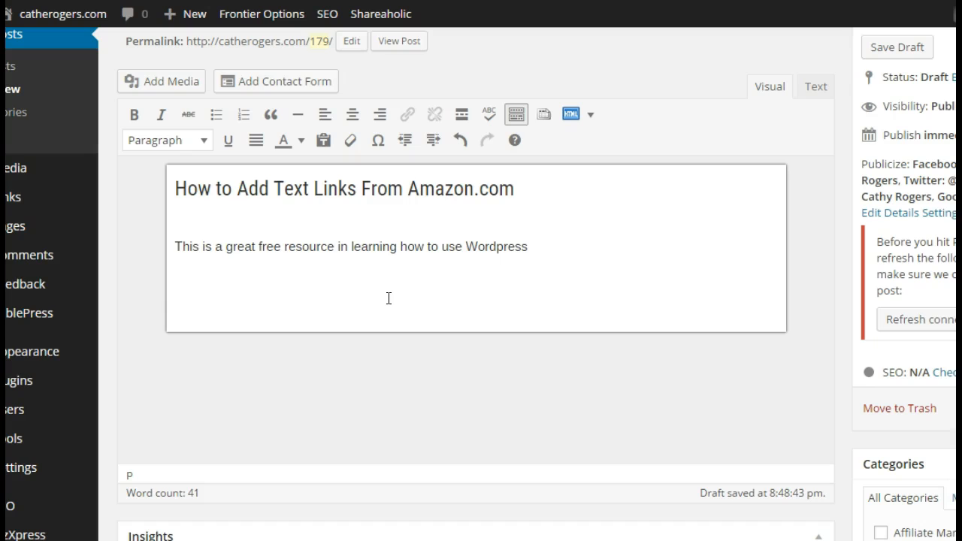
# Select the word 'Wordpress' at the end of the sentence and start adding a link
pyautogui.click(388, 297)
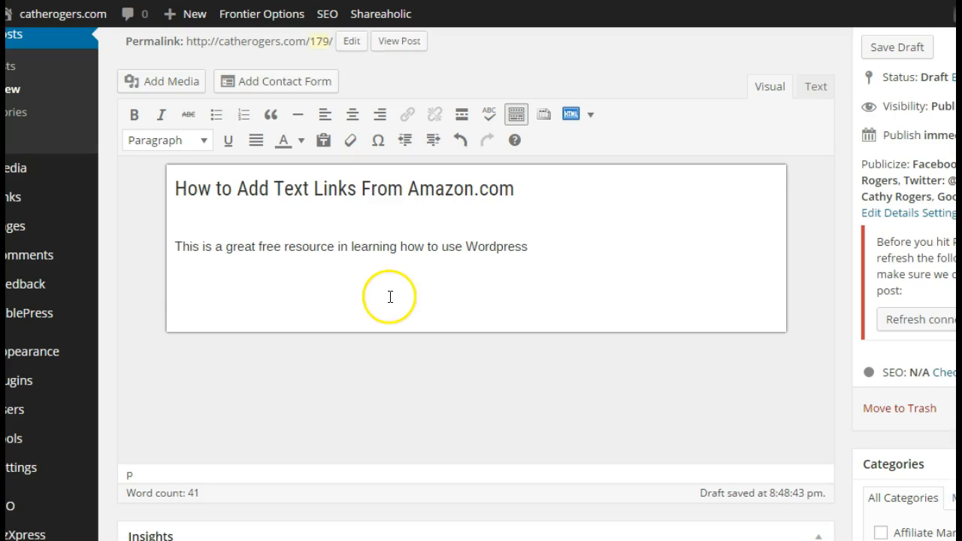
pyautogui.moveTo(518, 296)
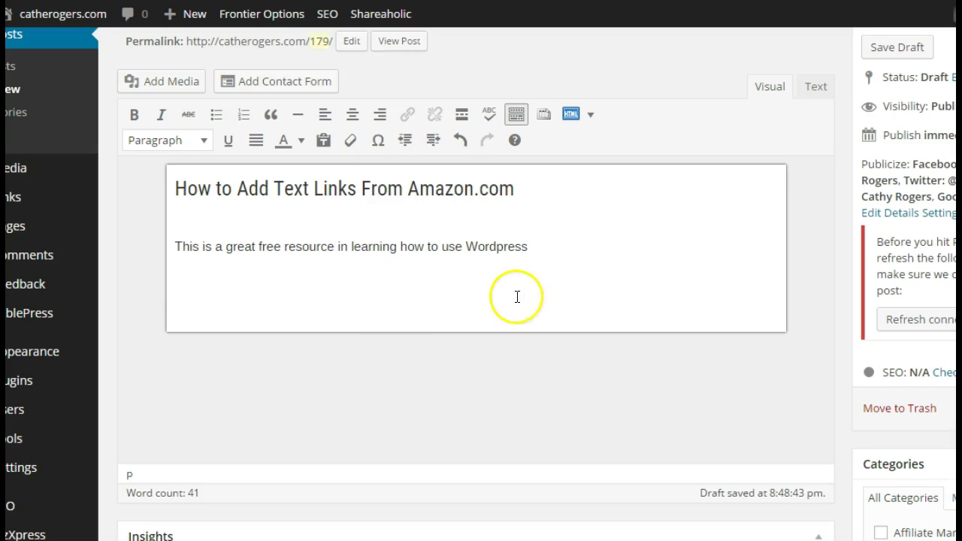
pyautogui.moveTo(262, 244)
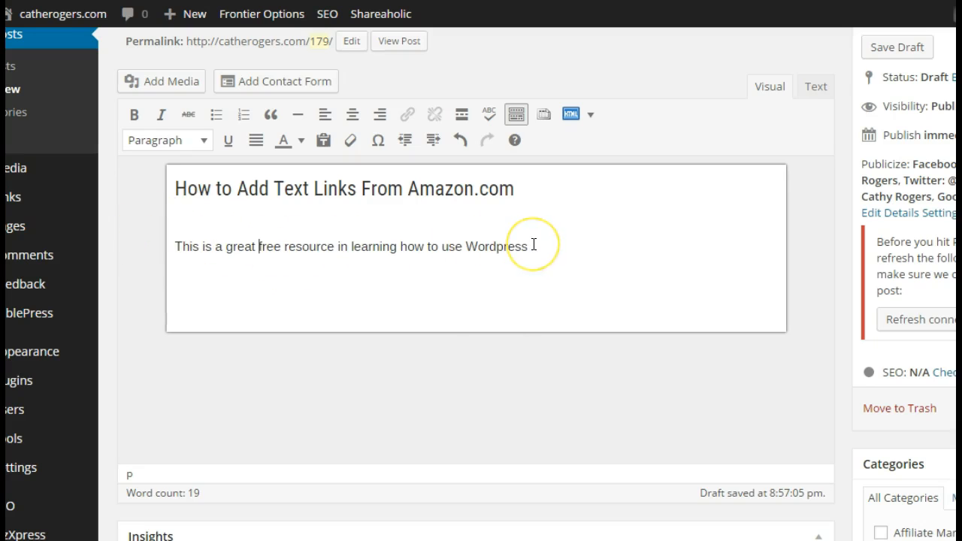
pyautogui.moveTo(445, 241)
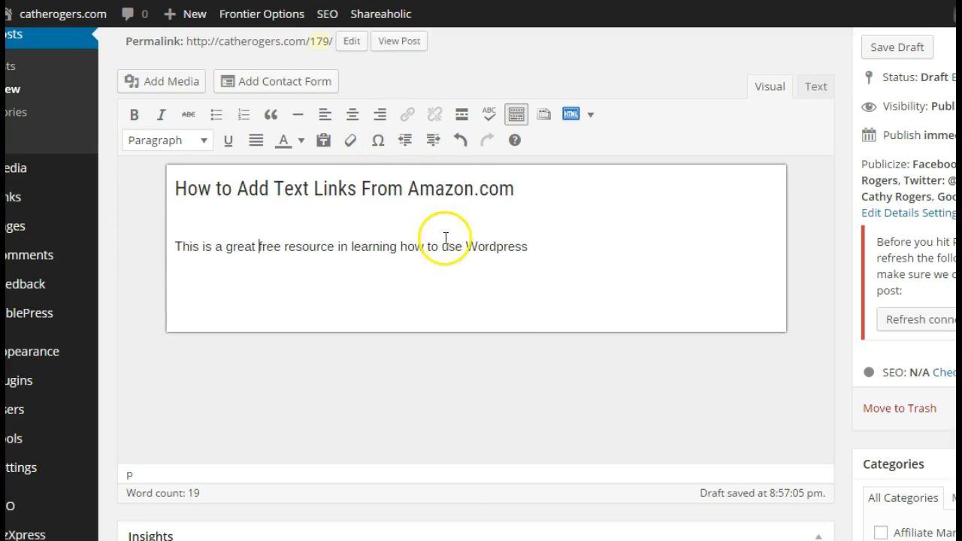
pyautogui.doubleClick(488, 247)
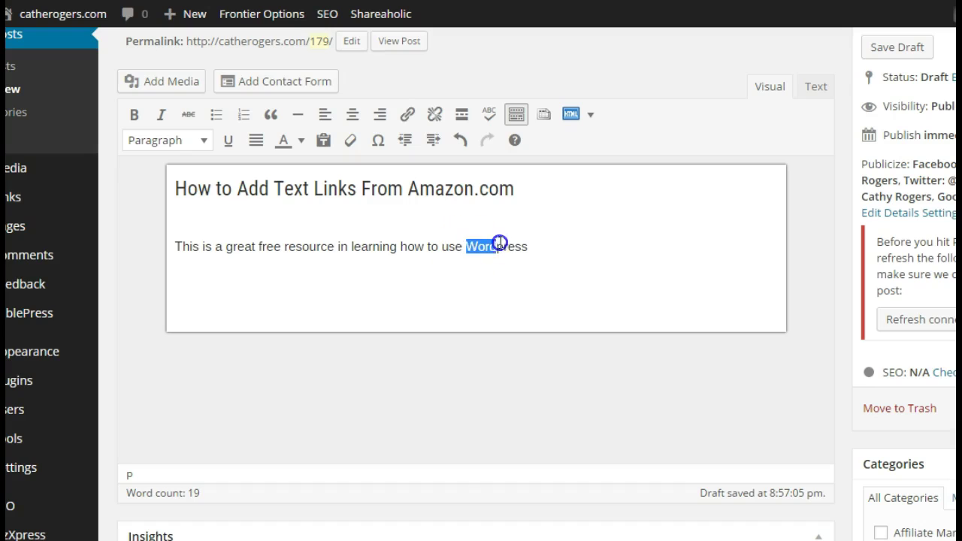
pyautogui.doubleClick(496, 246)
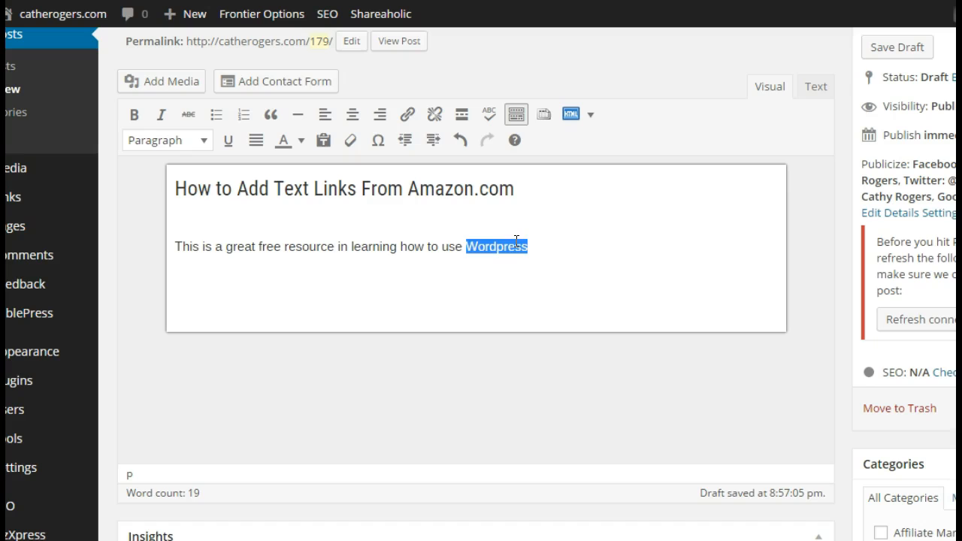
pyautogui.moveTo(406, 114)
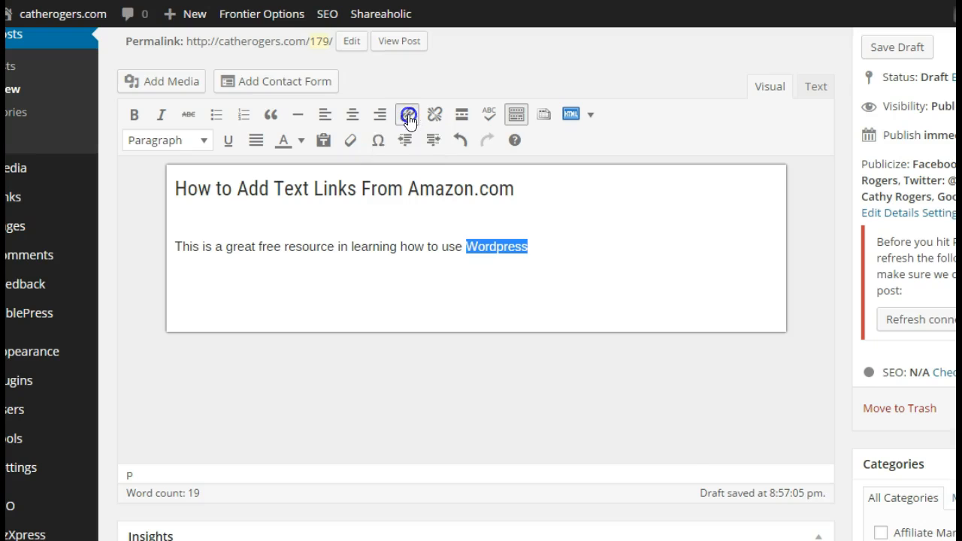
pyautogui.click(408, 114)
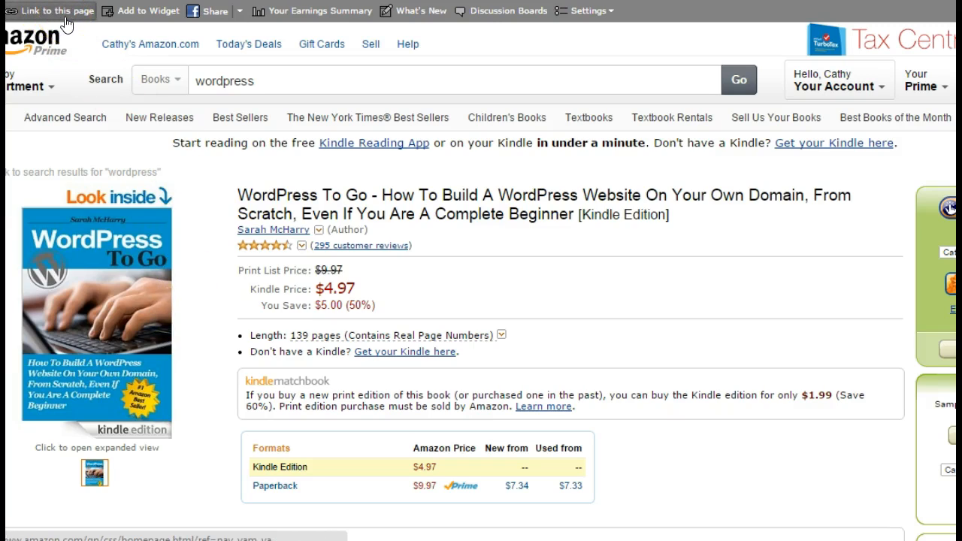
# Show SiteStripe's Text Only link code for WordPress To Go and select its href URL
pyautogui.click(54, 9)
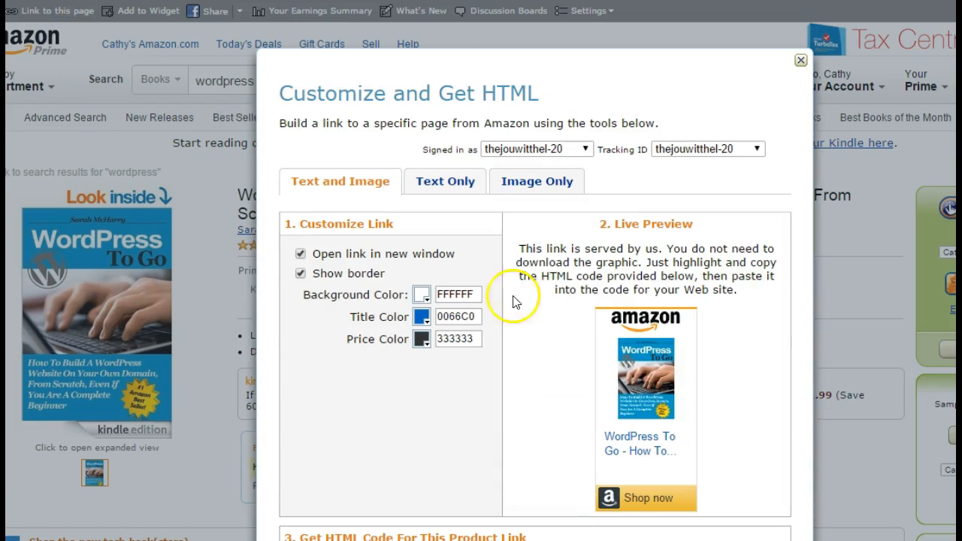
pyautogui.click(445, 181)
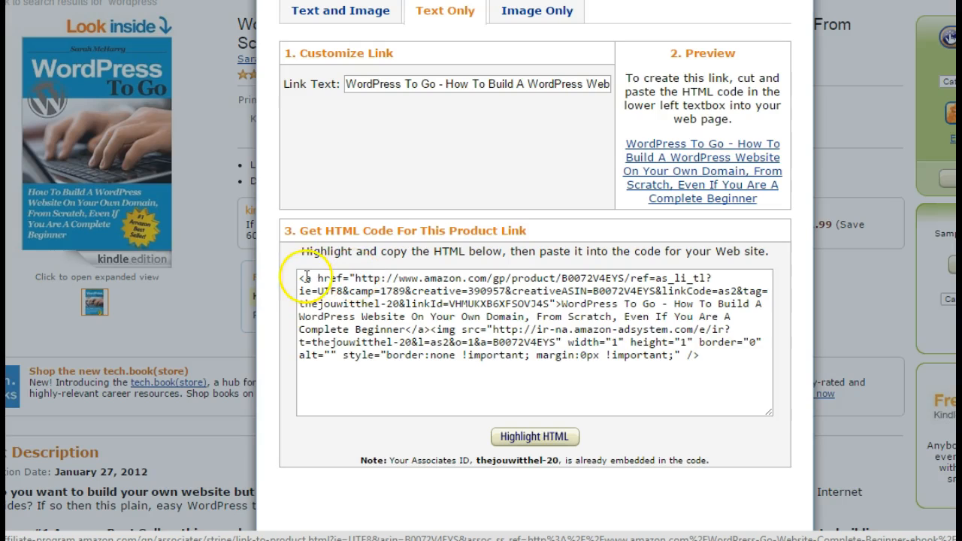
pyautogui.moveTo(348, 278)
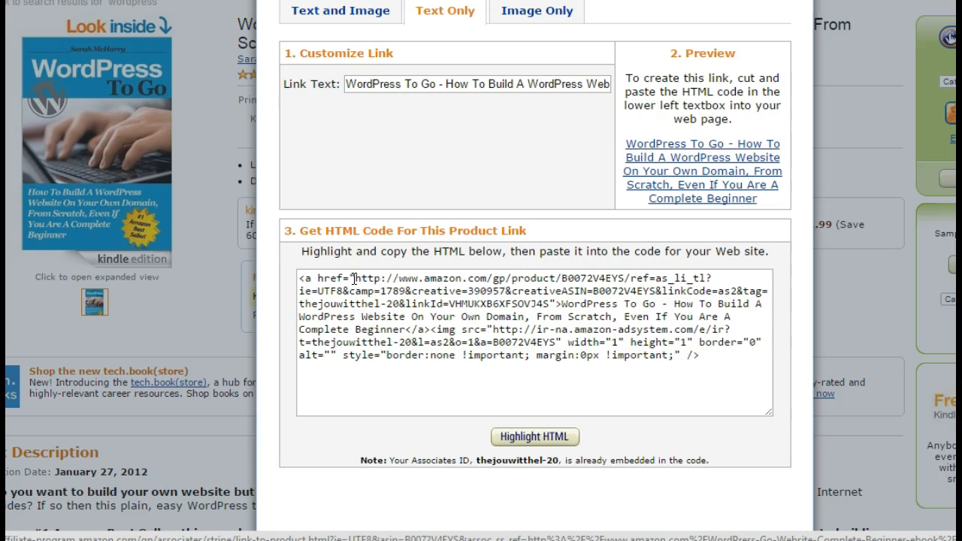
pyautogui.click(356, 278)
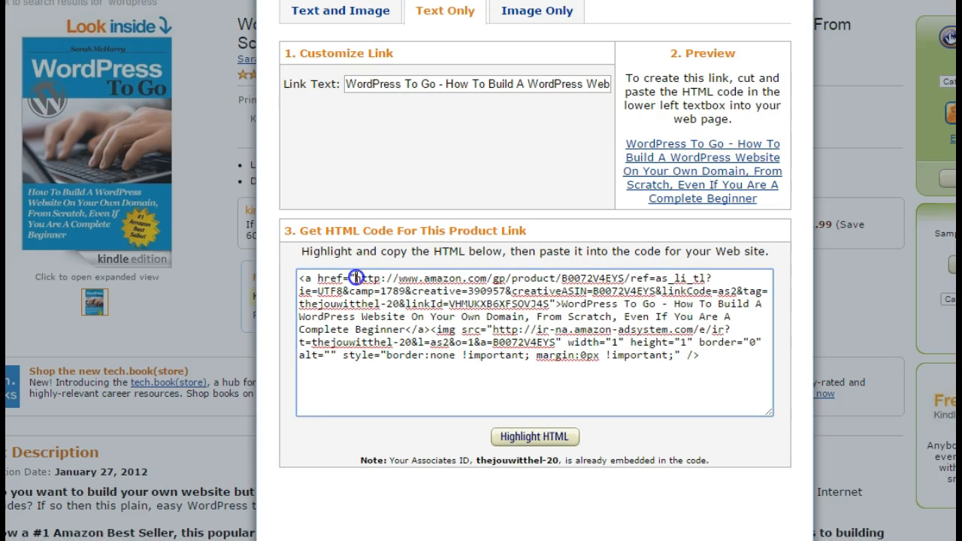
pyautogui.moveTo(357, 278); pyautogui.dragTo(548, 303)
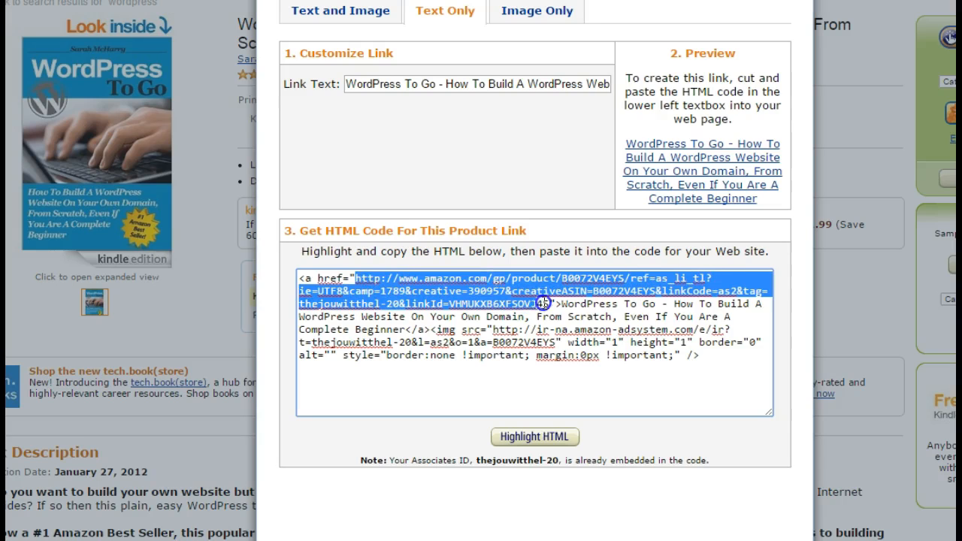
pyautogui.moveTo(490, 315)
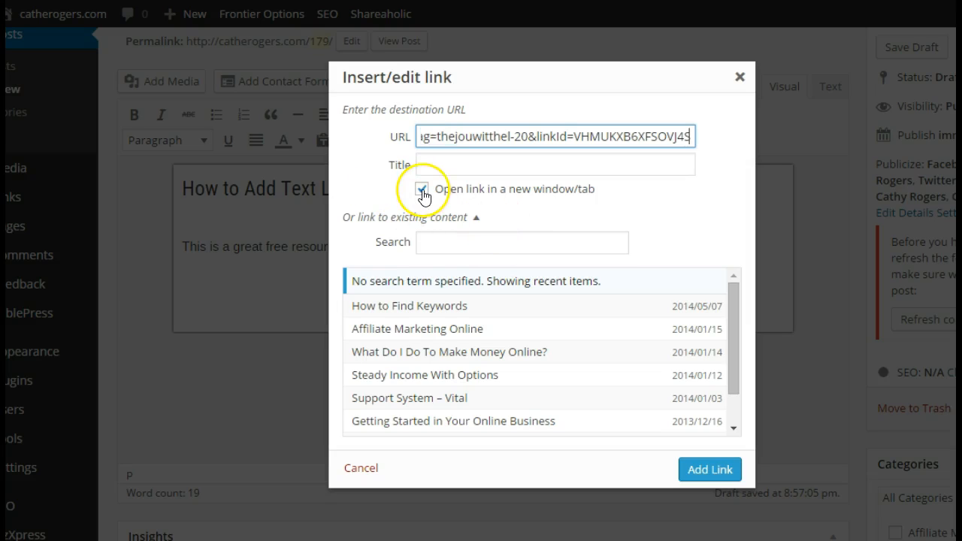
# Link 'Wordpress' to the affiliate book URL, opening in a new tab
pyautogui.click(425, 189)
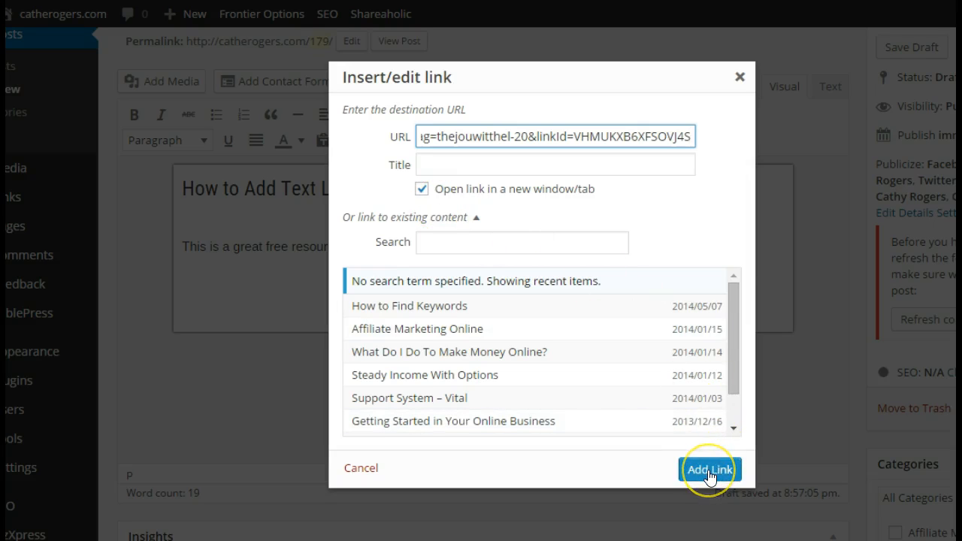
pyautogui.click(709, 469)
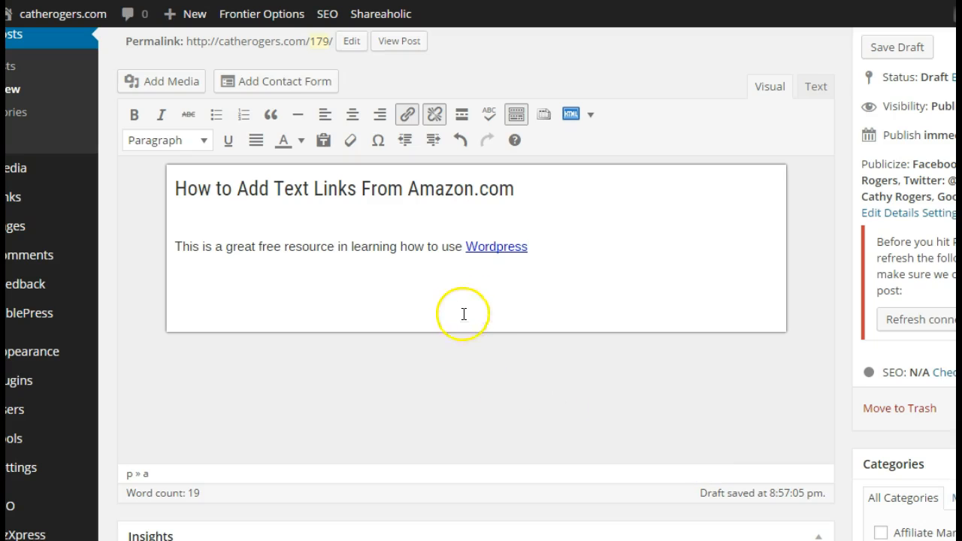
pyautogui.moveTo(552, 259)
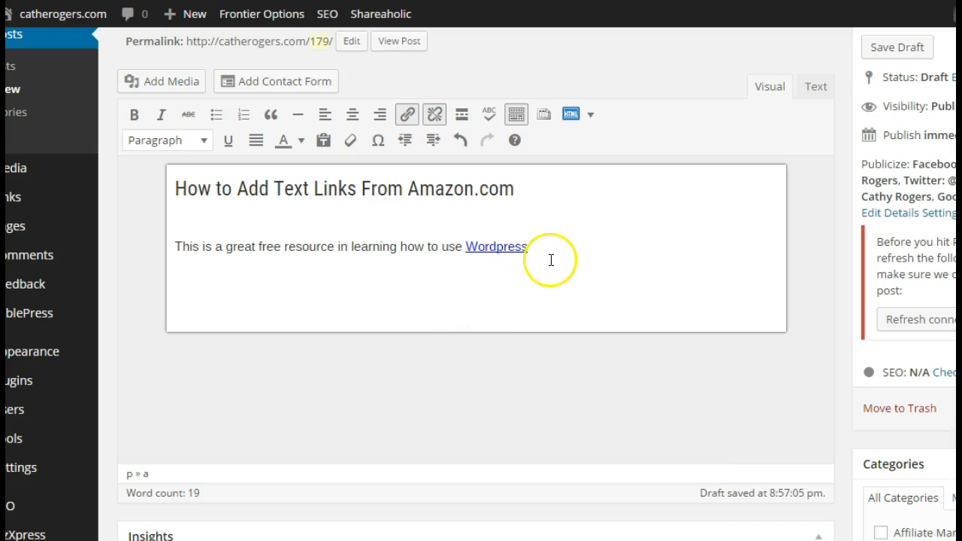
pyautogui.click(529, 246)
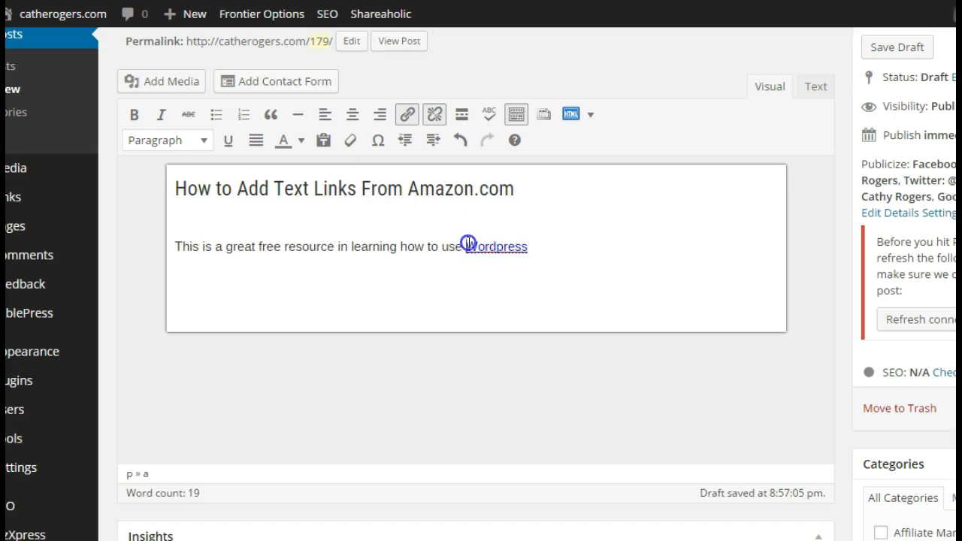
pyautogui.moveTo(434, 114)
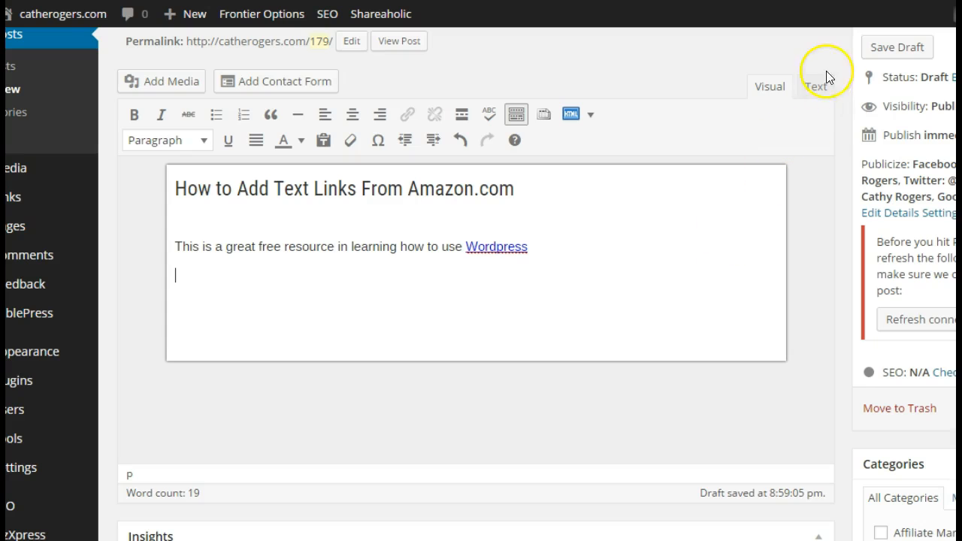
# Select the full <a>…</a> text-only link code for WordPress To Go
pyautogui.click(815, 86)
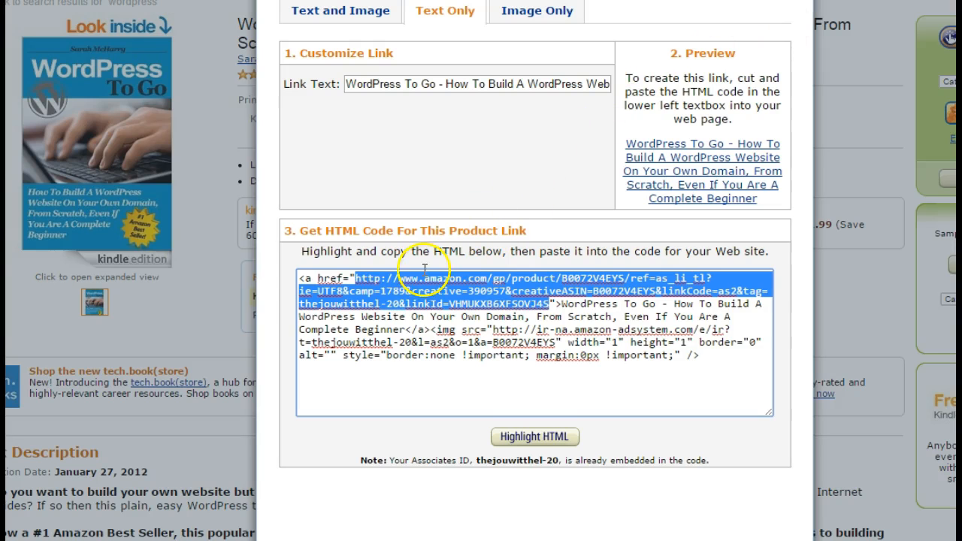
pyautogui.click(305, 278)
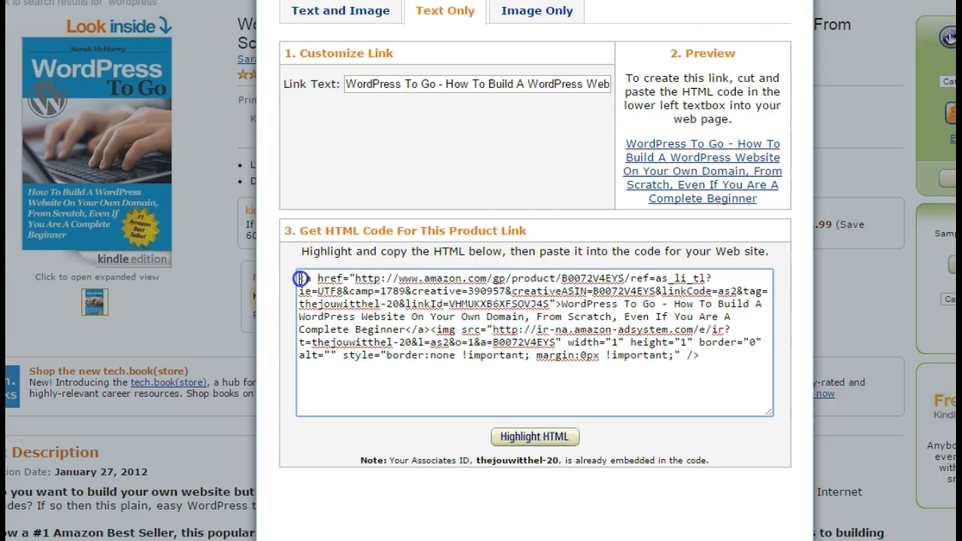
pyautogui.moveTo(301, 279); pyautogui.dragTo(359, 316)
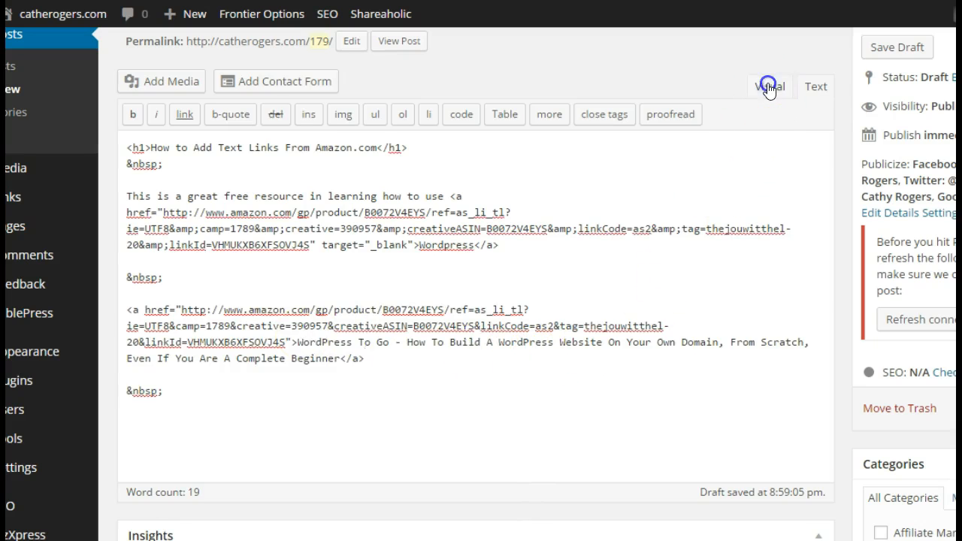
# Check the pasted title link in Visual view, then go back to the Text editor
pyautogui.click(769, 86)
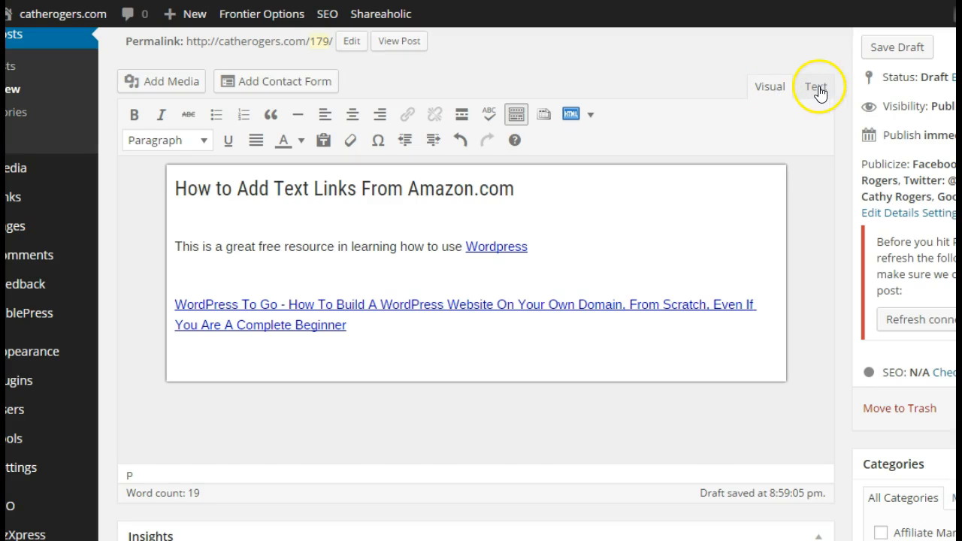
pyautogui.click(817, 85)
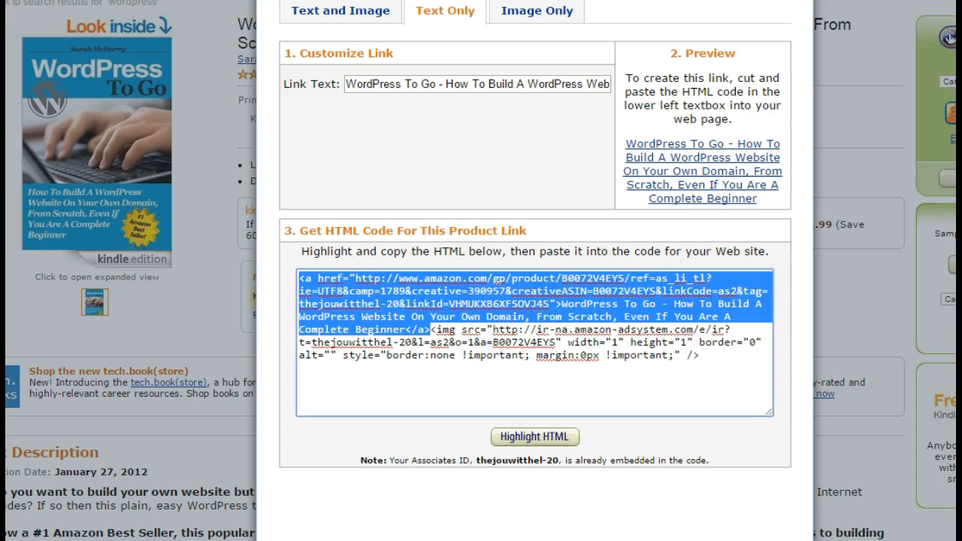
# Switch SiteStripe to the Text and Image tab and scroll to its iframe code
pyautogui.click(340, 10)
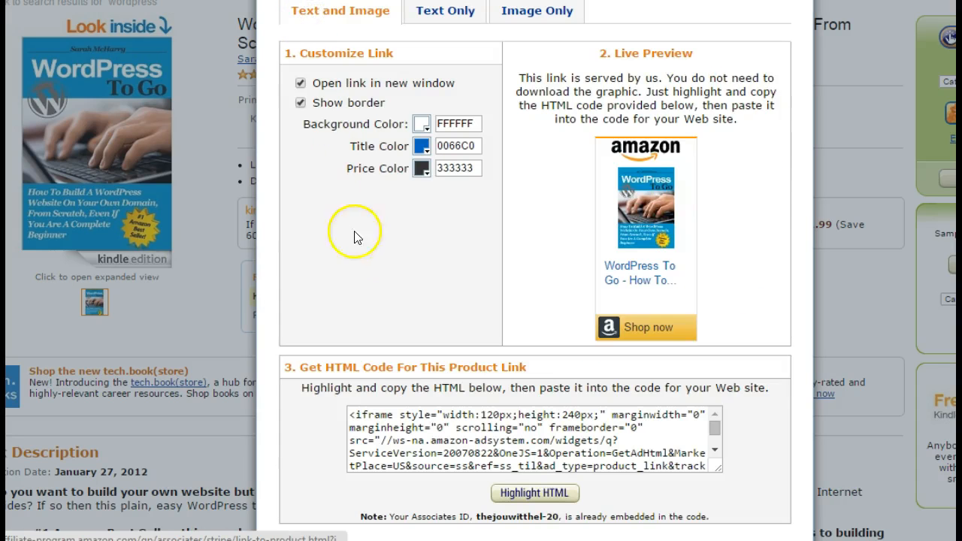
pyautogui.scroll(-3)
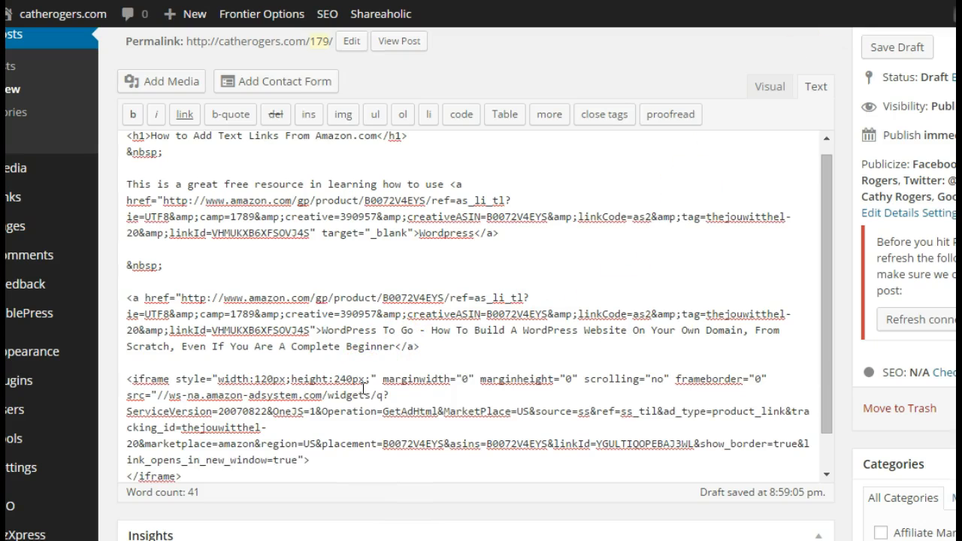
pyautogui.moveTo(566, 356)
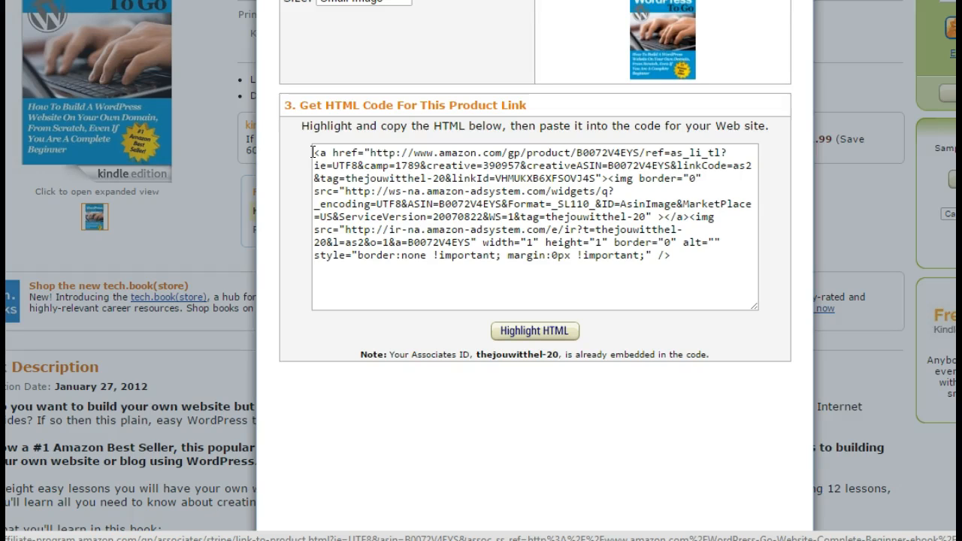
# Select the Small Image, Image Only link code for the book
pyautogui.click(534, 331)
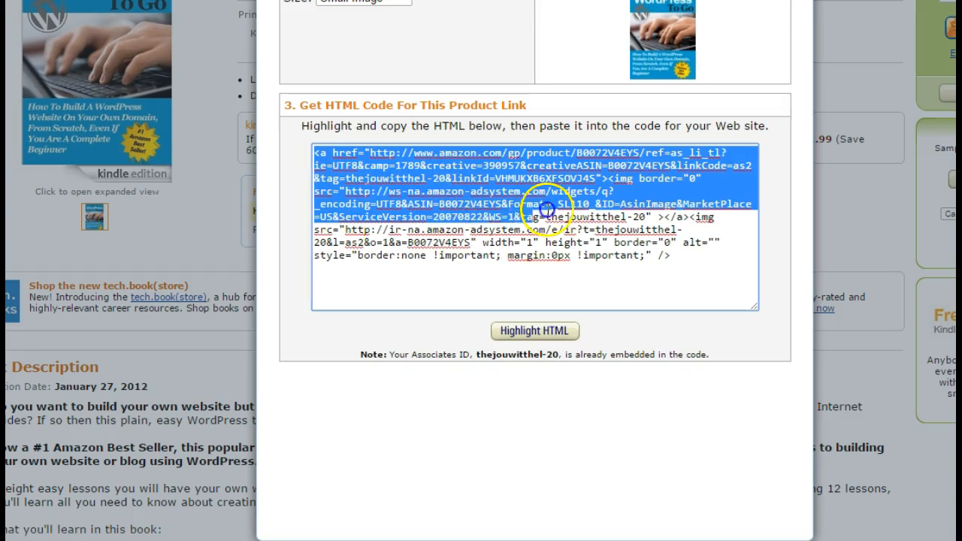
pyautogui.moveTo(666, 218)
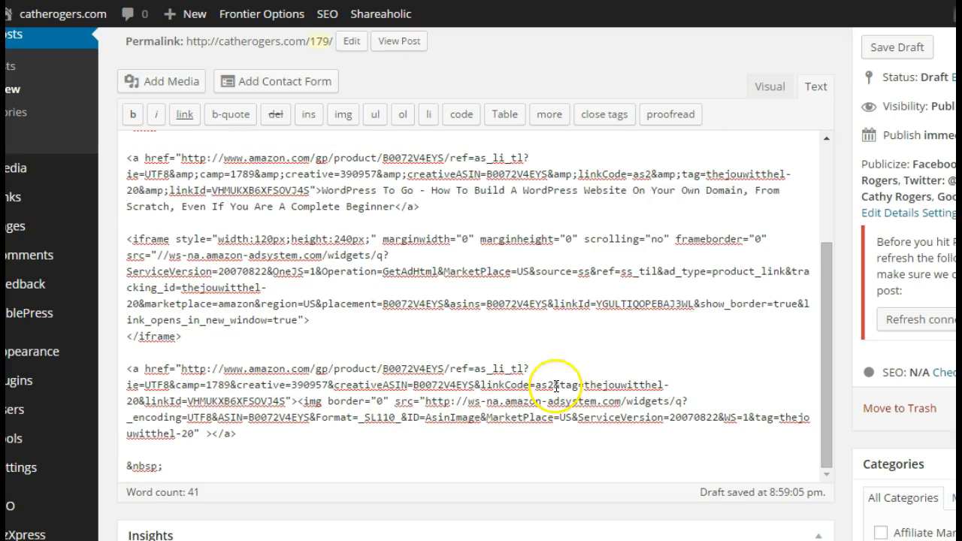
# View the post in Visual mode and scroll to the widget and small cover image
pyautogui.click(768, 87)
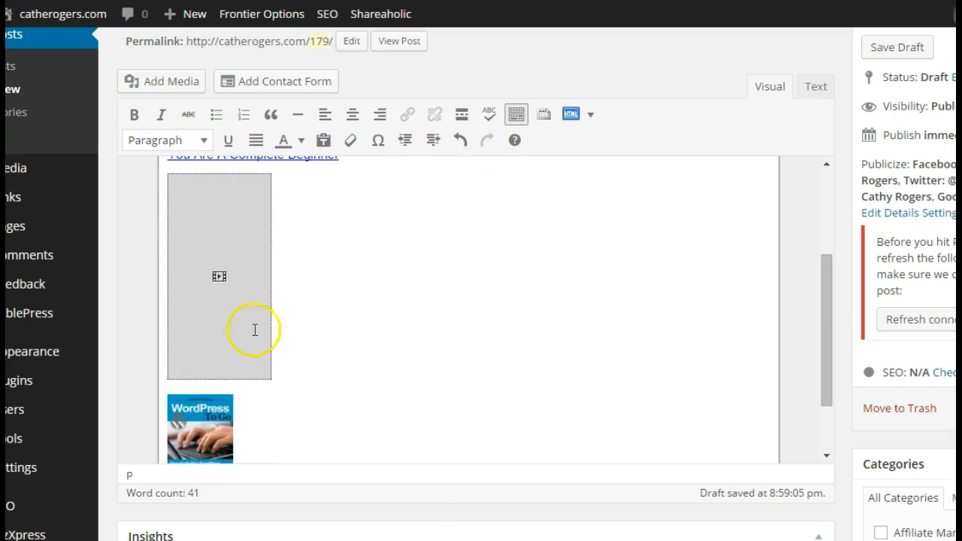
pyautogui.moveTo(204, 277)
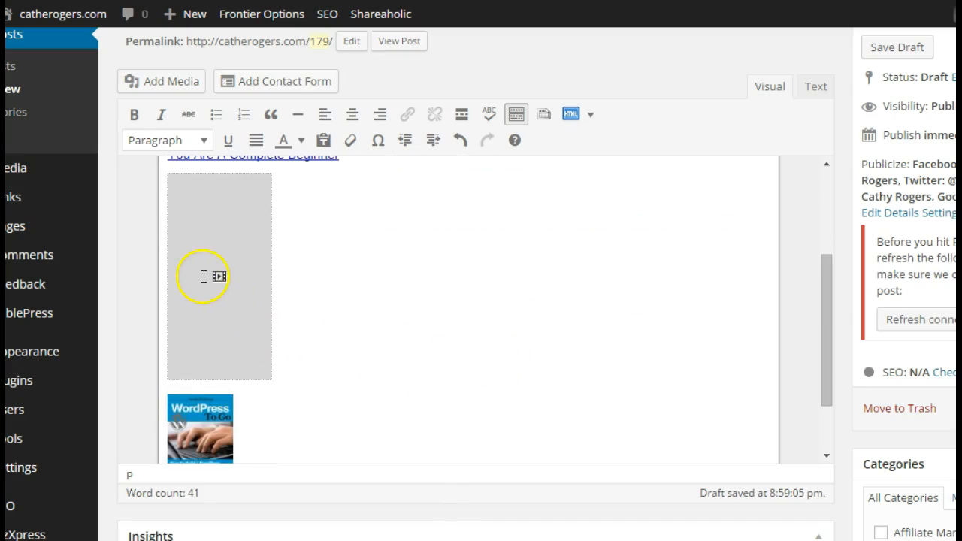
pyautogui.moveTo(207, 253)
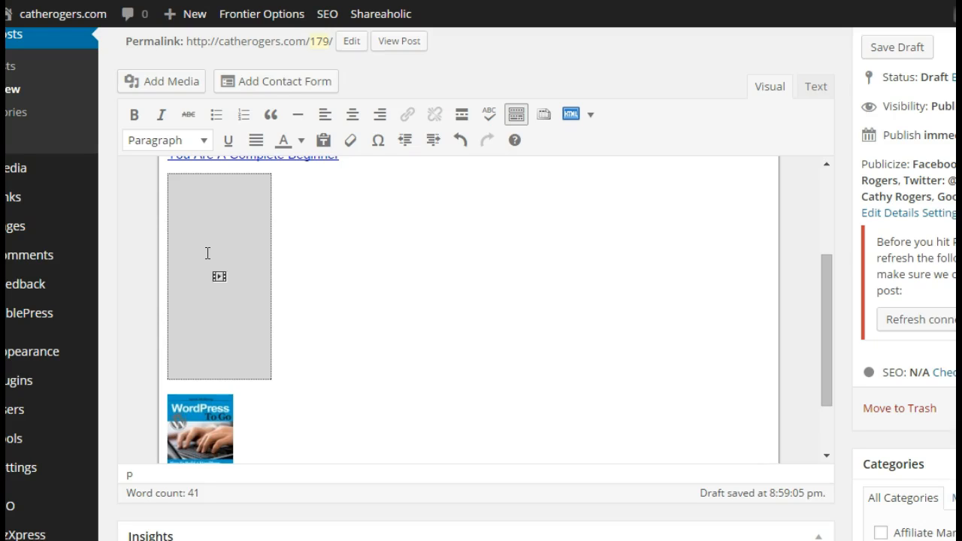
pyautogui.scroll(-3)
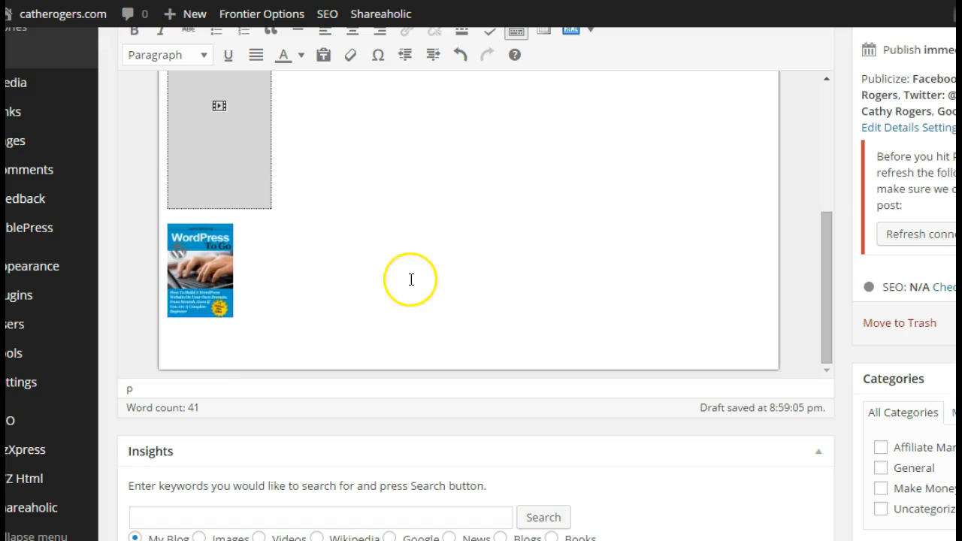
pyautogui.moveTo(183, 275)
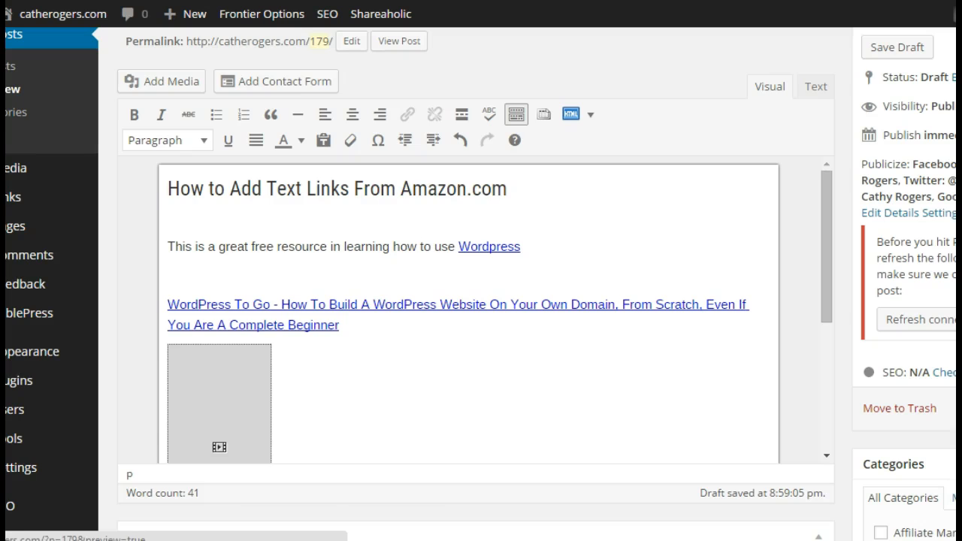
# Preview the draft and scroll past the sentence link, title link, widget and cover
pyautogui.click(398, 40)
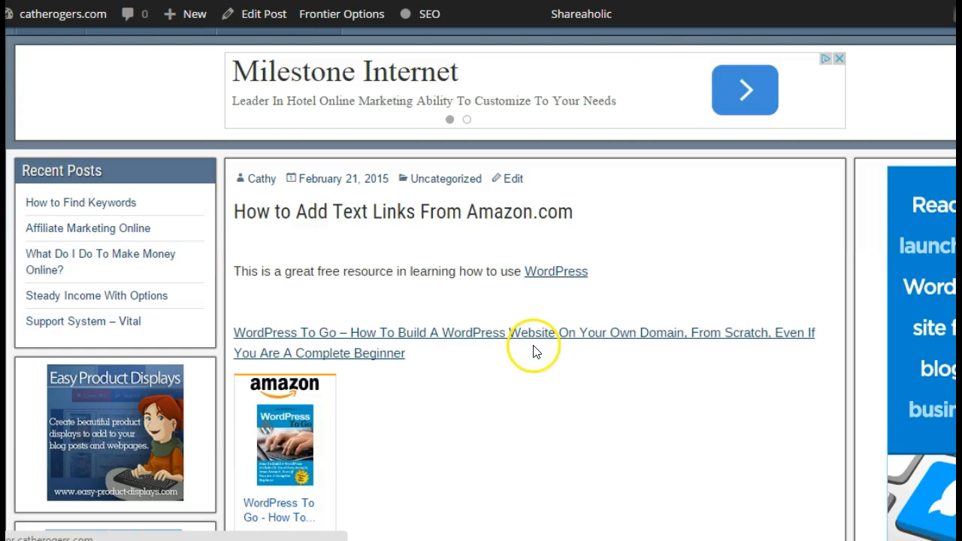
pyautogui.moveTo(297, 339)
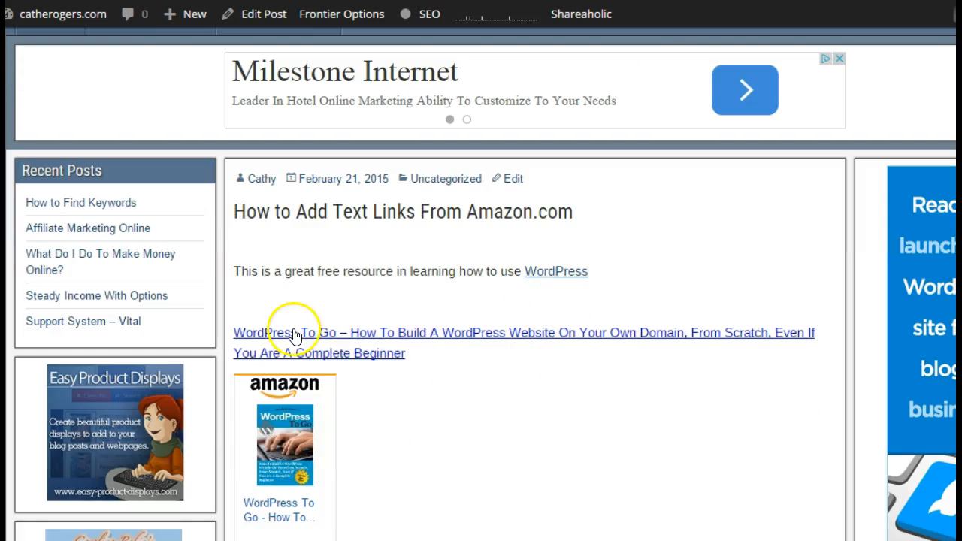
pyautogui.moveTo(532, 344)
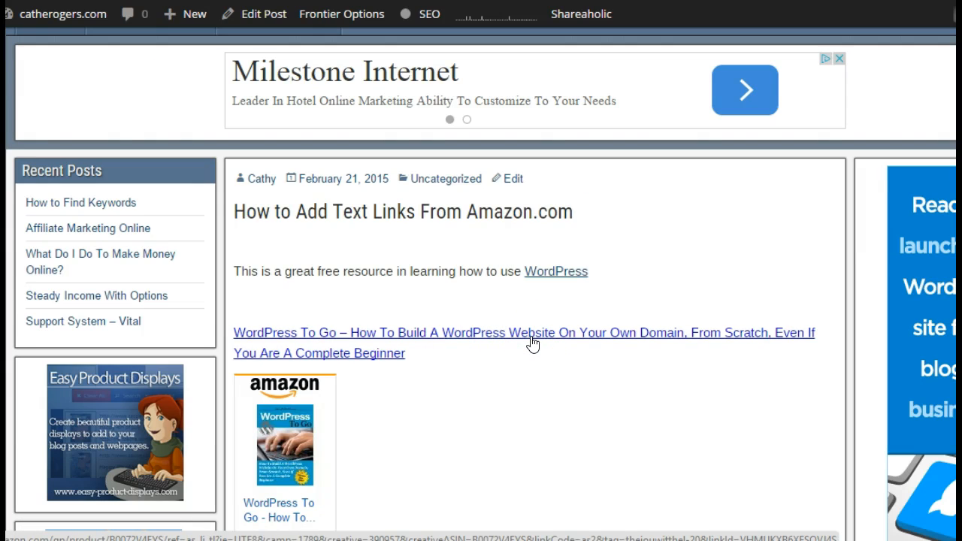
pyautogui.scroll(-3)
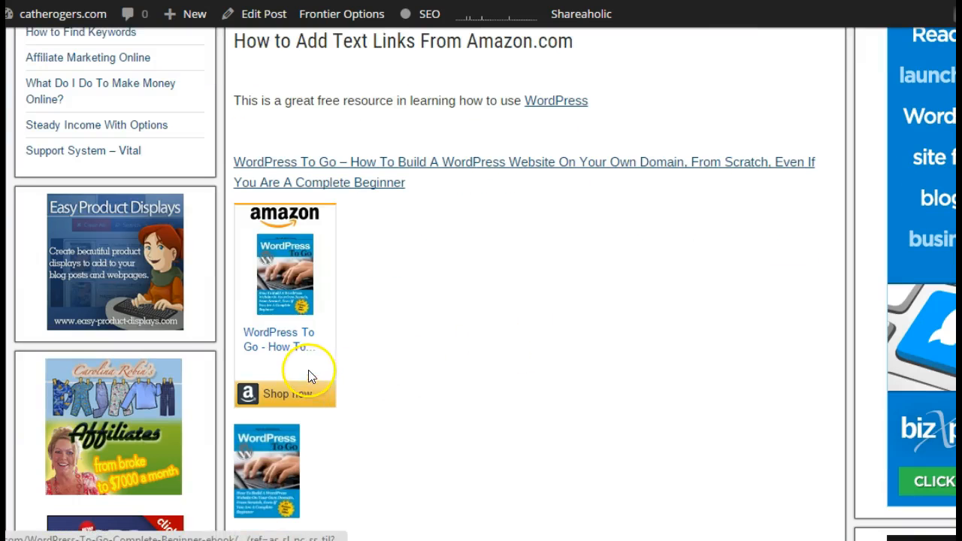
pyautogui.moveTo(285, 296)
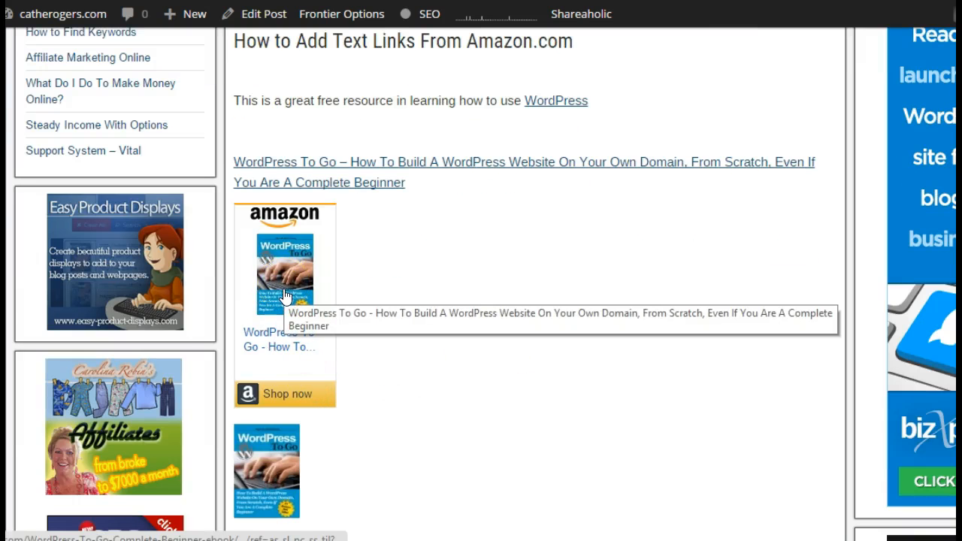
pyautogui.scroll(-3)
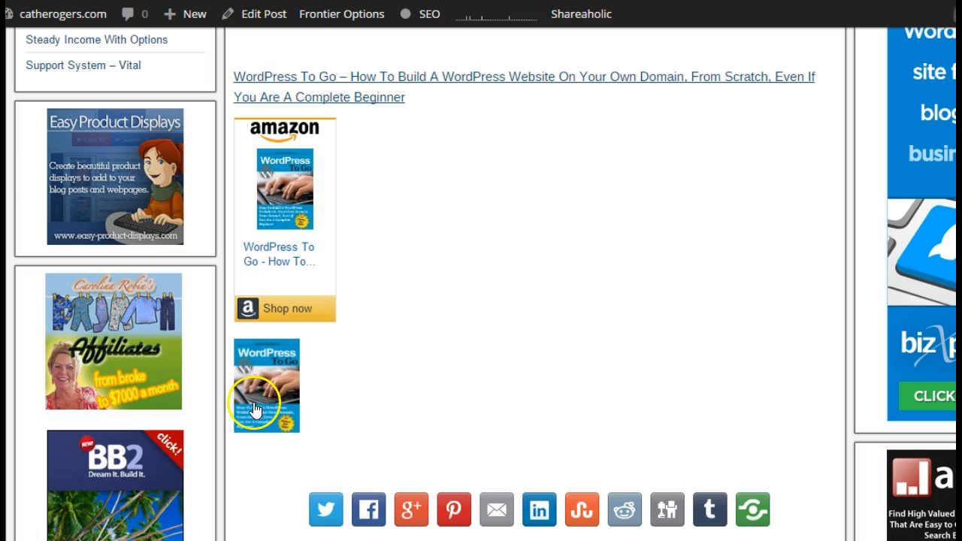
pyautogui.moveTo(475, 404)
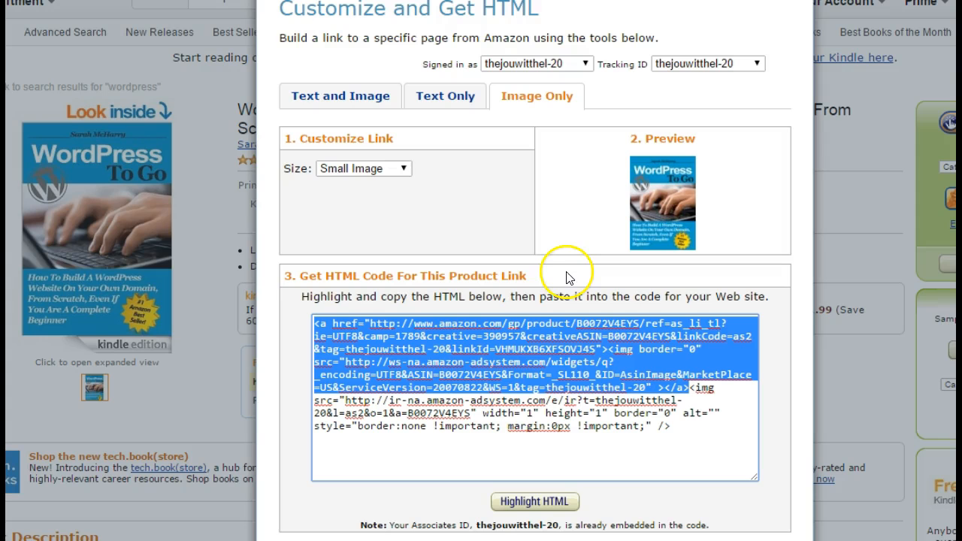
# Set the Image Only size to Large Image and select the large cover's link code
pyautogui.click(363, 167)
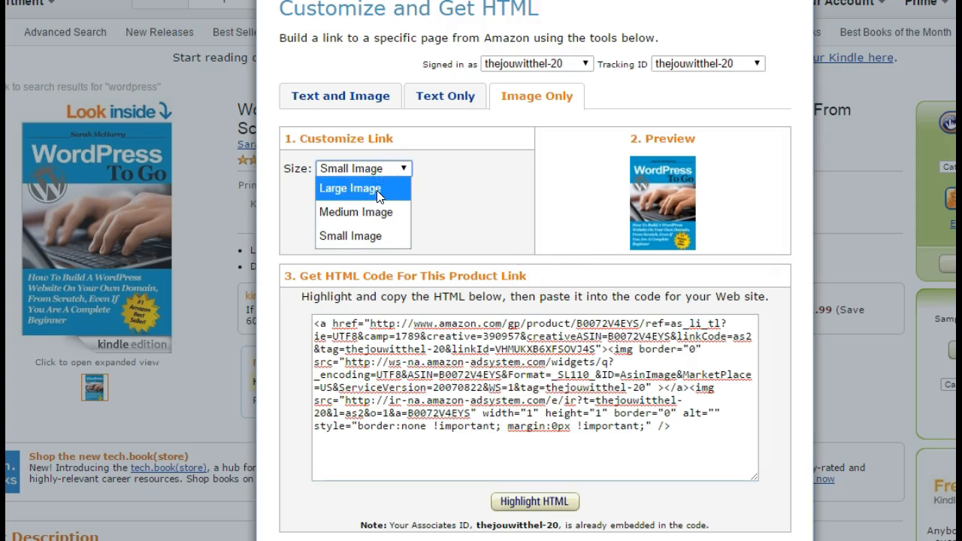
pyautogui.click(355, 212)
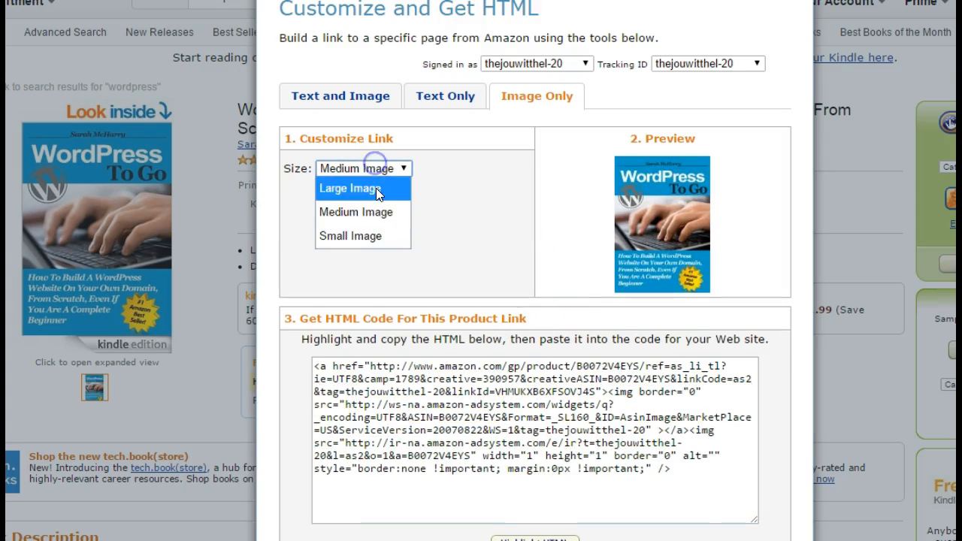
pyautogui.click(349, 188)
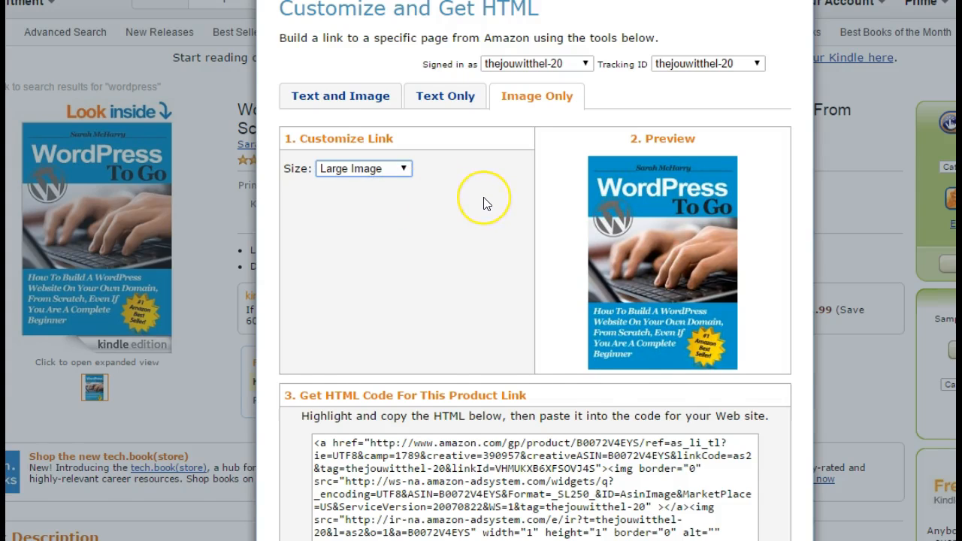
pyautogui.scroll(-3)
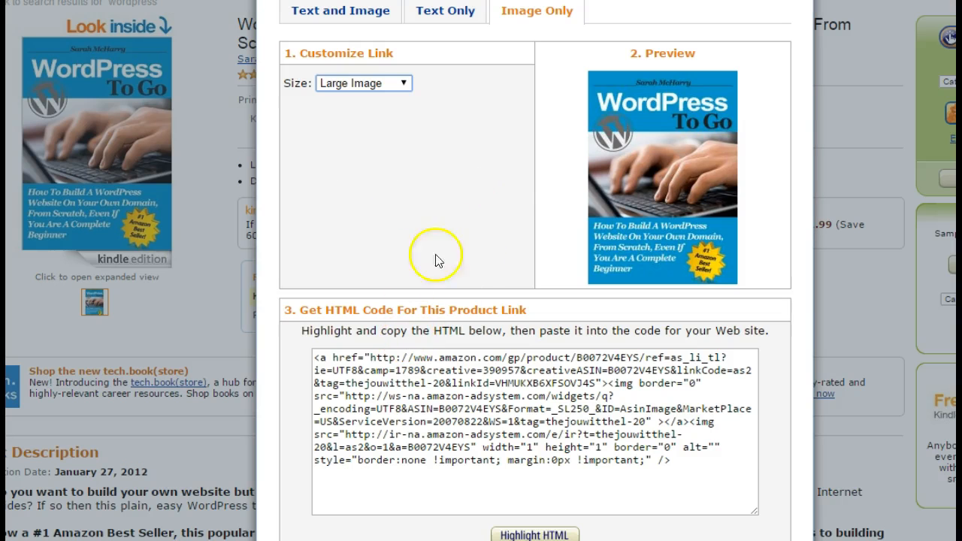
pyautogui.moveTo(454, 238)
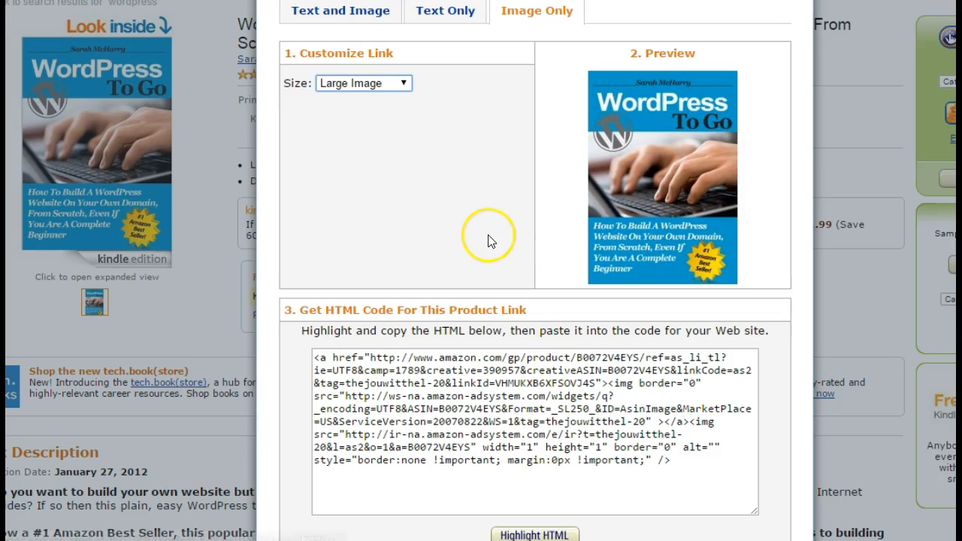
pyautogui.moveTo(412, 396)
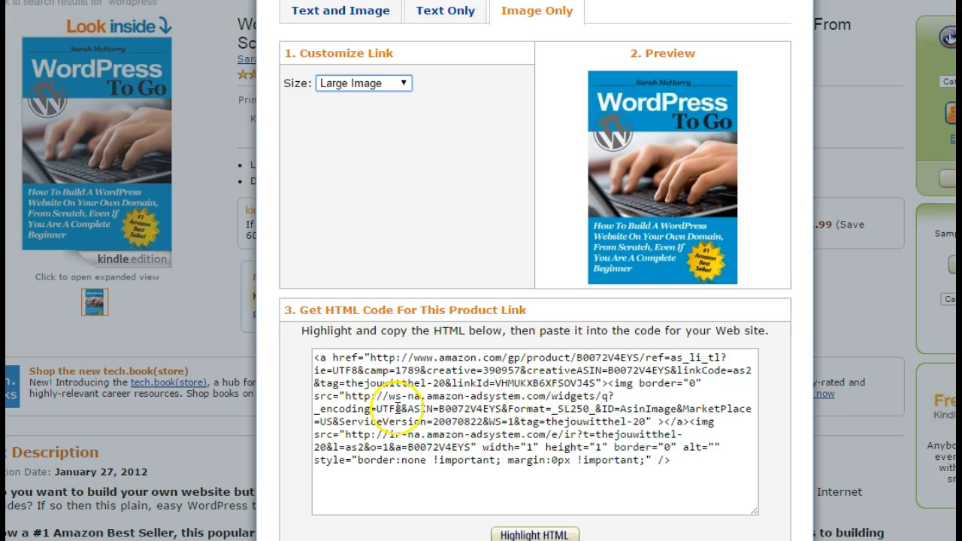
pyautogui.moveTo(299, 407)
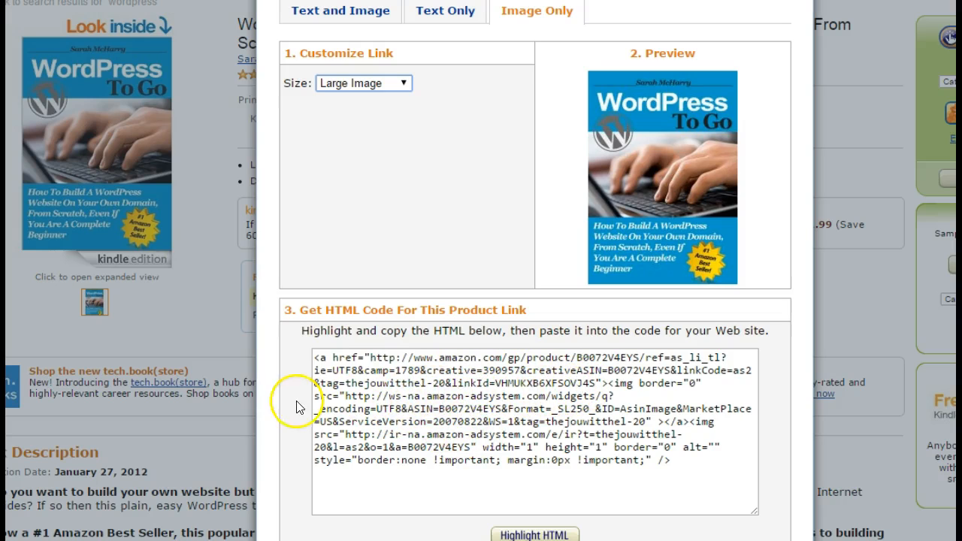
pyautogui.click(557, 410)
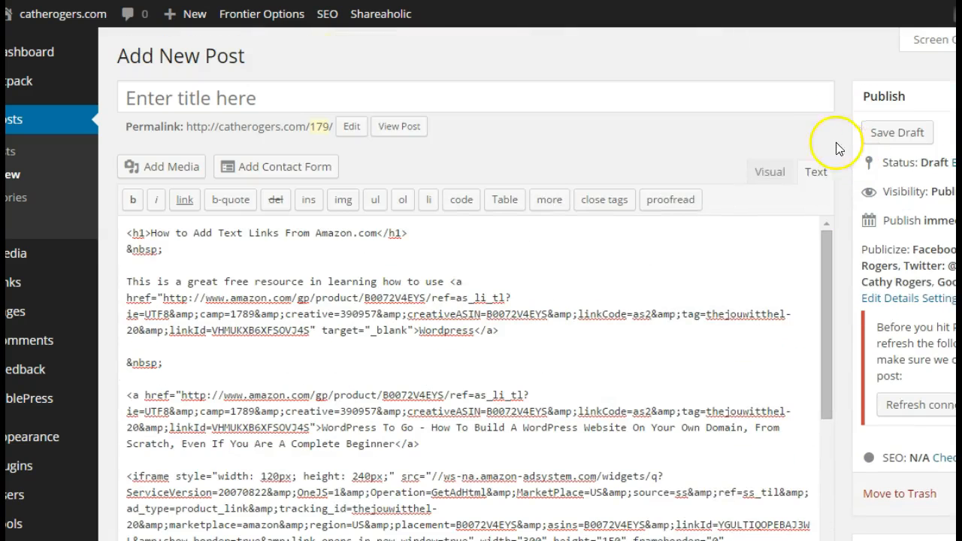
# Switch to the Visual view to see the pasted large WordPress To Go cover image
pyautogui.click(769, 172)
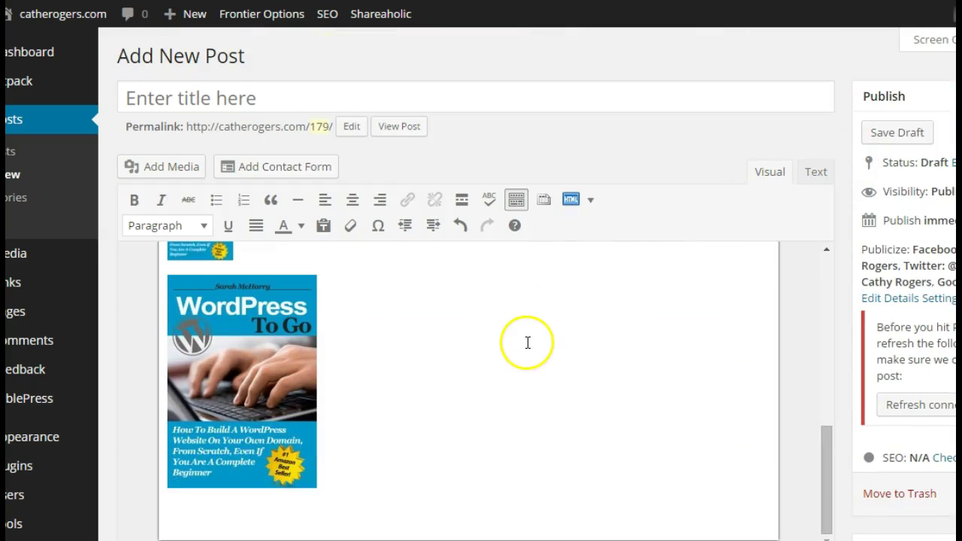
pyautogui.moveTo(816, 171)
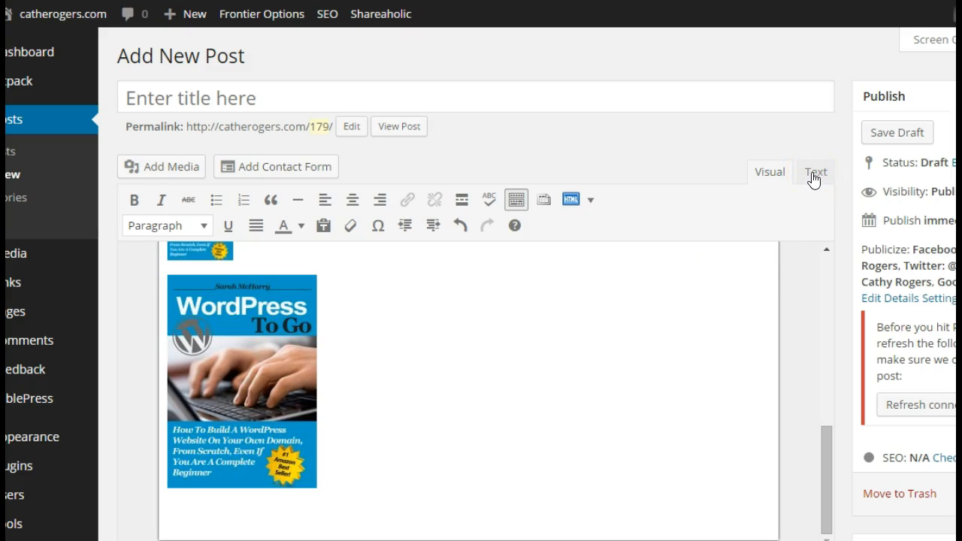
# In the Text view, change the last cover image's _SL250_ to _SL400_
pyautogui.click(816, 171)
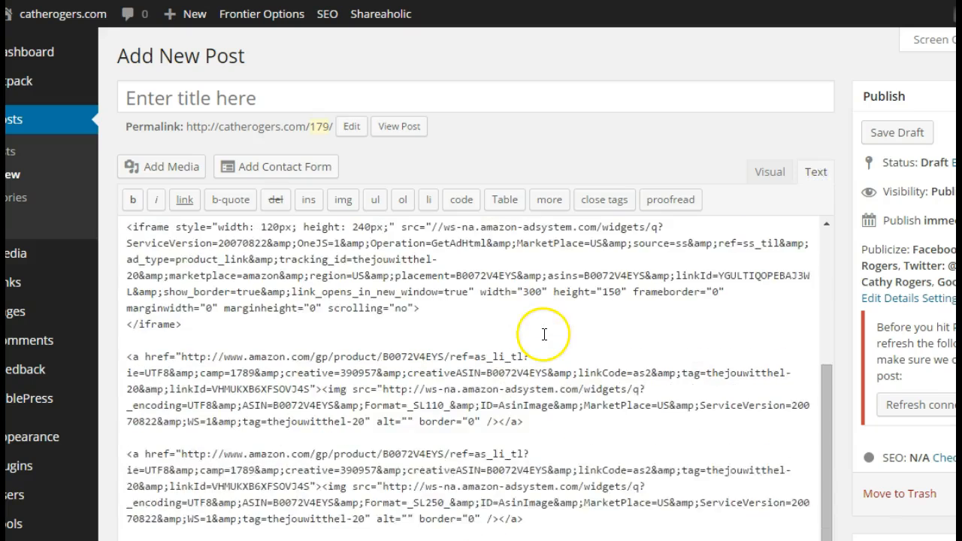
pyautogui.scroll(-3)
pyautogui.write('40')
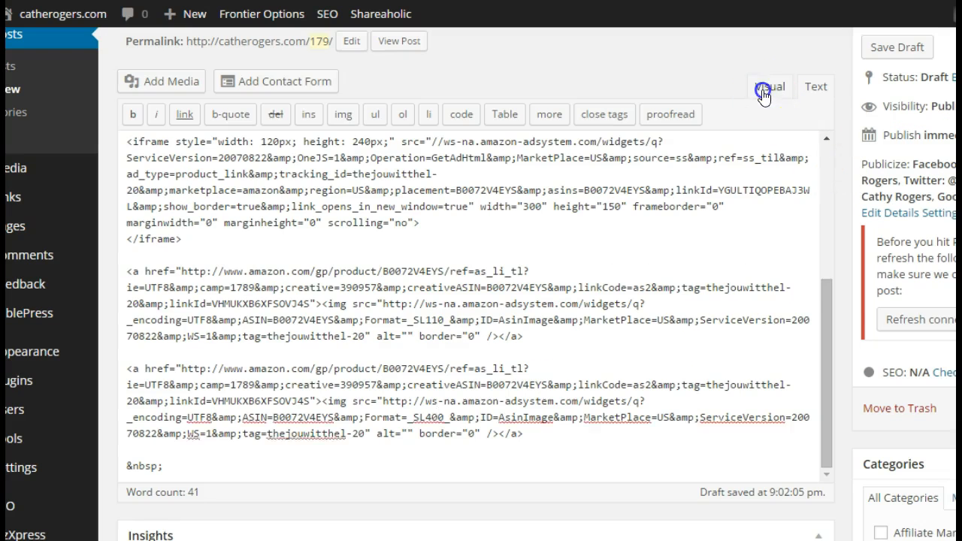
# Switch to Visual and scroll down to check the enlarged 400-pixel cover below the thumbnail
pyautogui.click(767, 87)
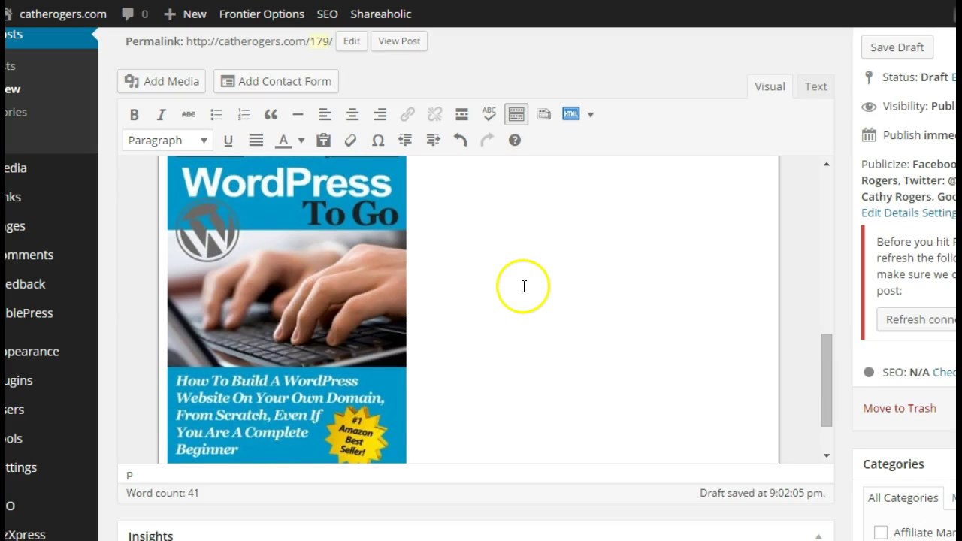
pyautogui.scroll(-3)
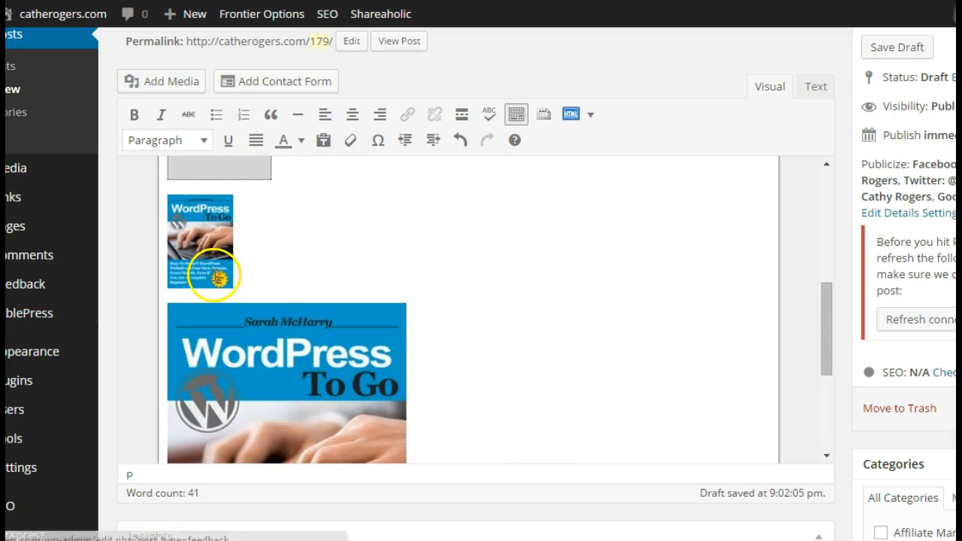
pyautogui.scroll(-3)
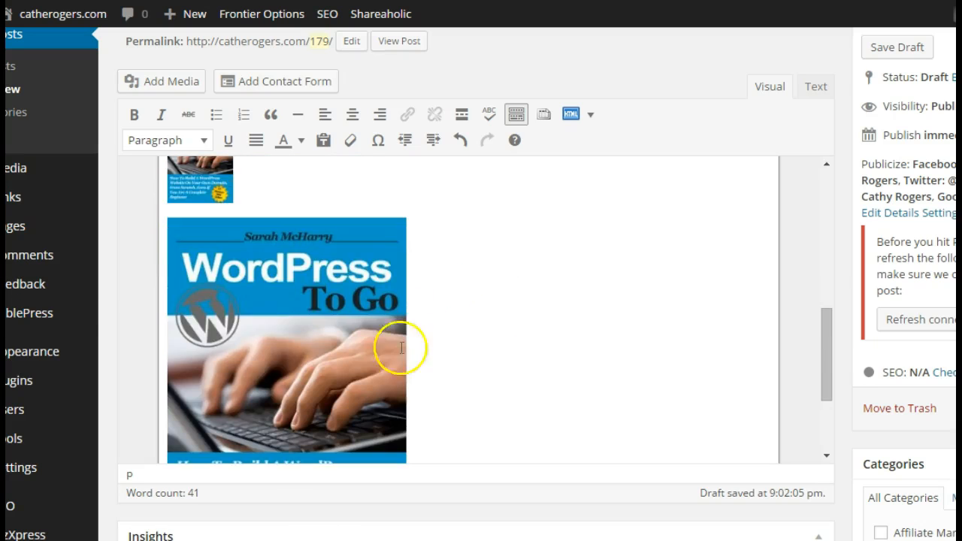
pyautogui.scroll(-3)
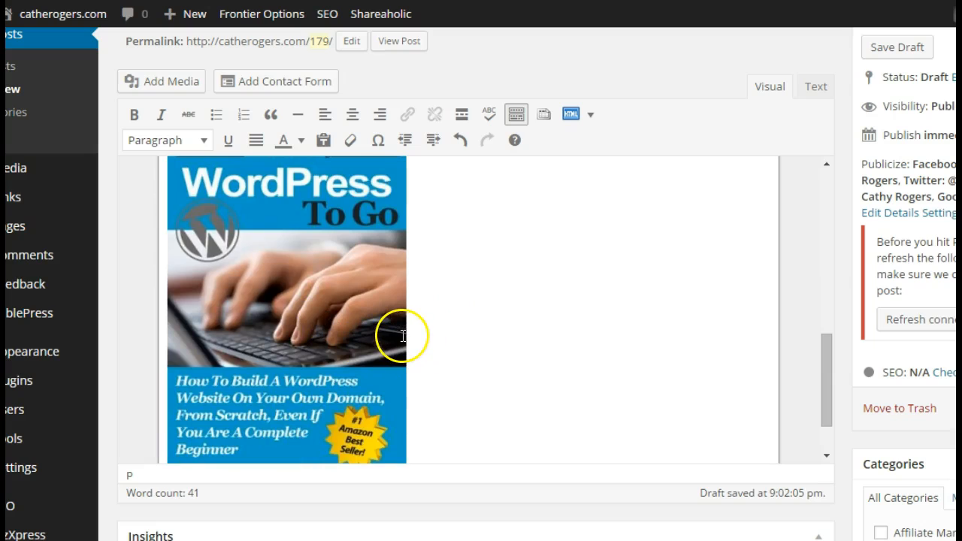
pyautogui.moveTo(358, 329)
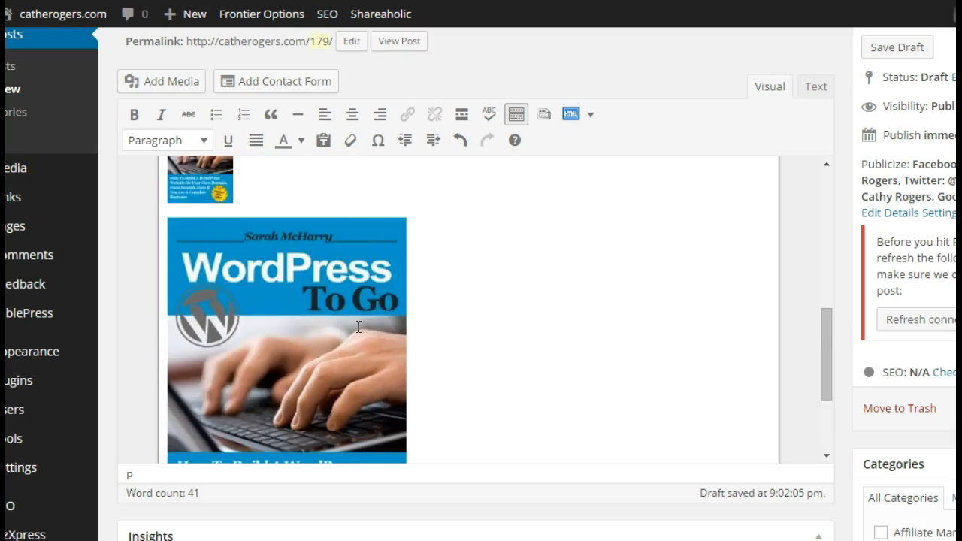
pyautogui.scroll(-3)
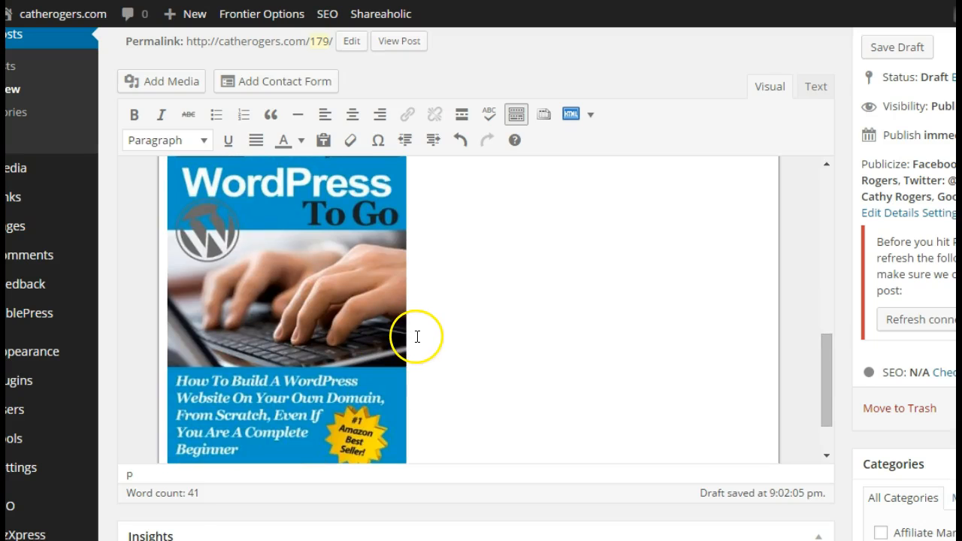
pyautogui.moveTo(415, 331)
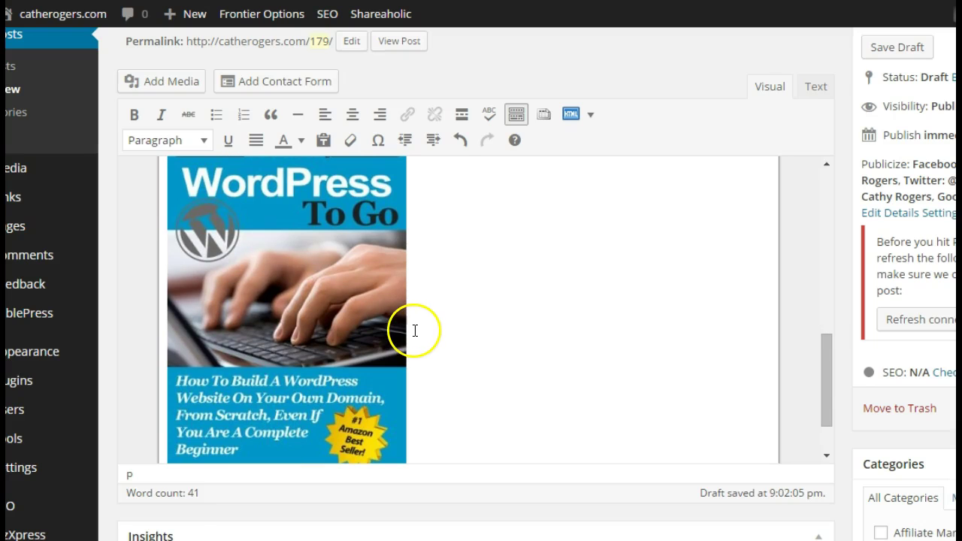
pyautogui.moveTo(457, 345)
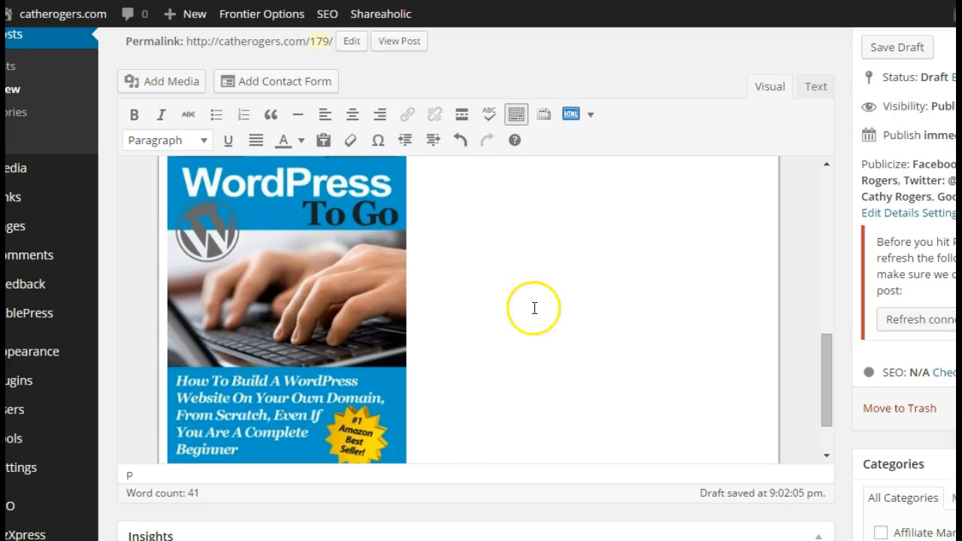
pyautogui.scroll(-3)
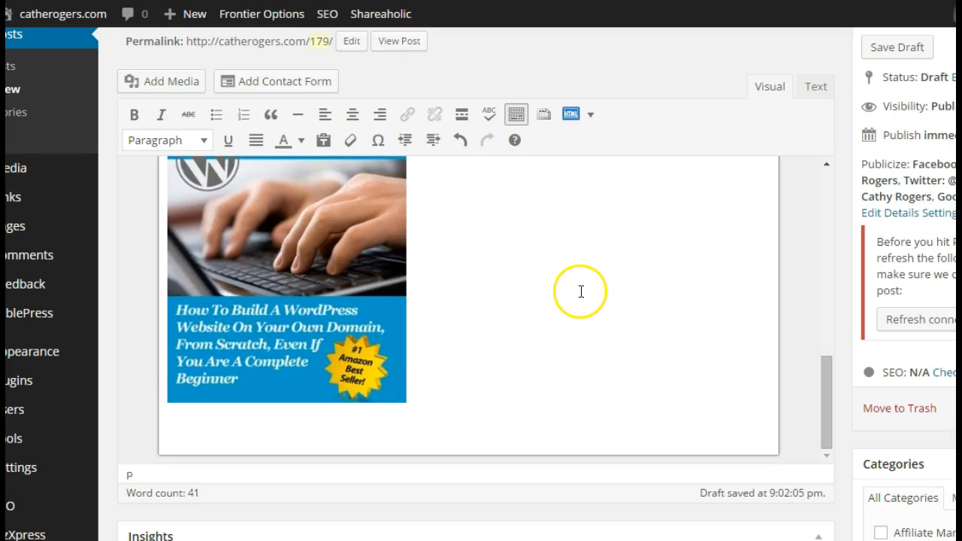
pyautogui.moveTo(567, 280)
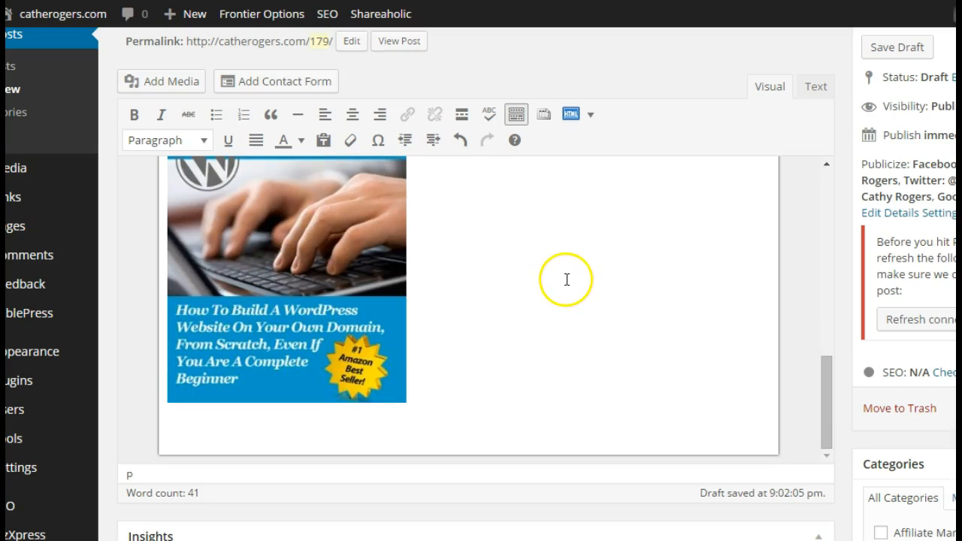
pyautogui.moveTo(37, 23)
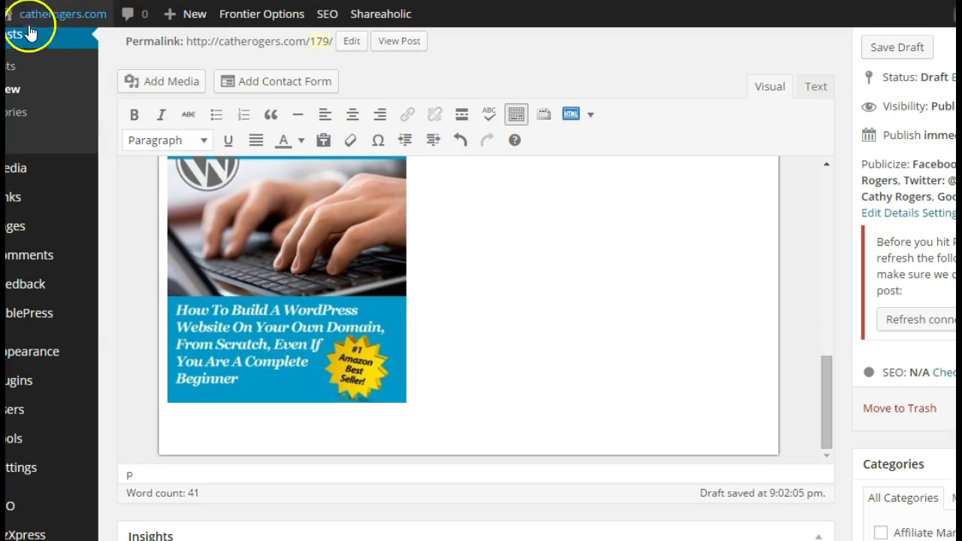